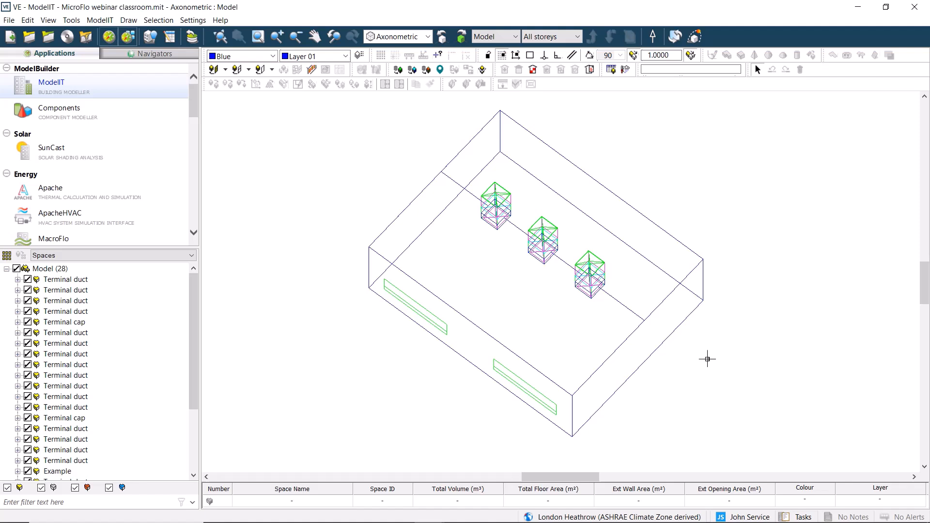
Inspect the room's furniture components, return to whole spaces, and switch to Apache
left_click(58, 470)
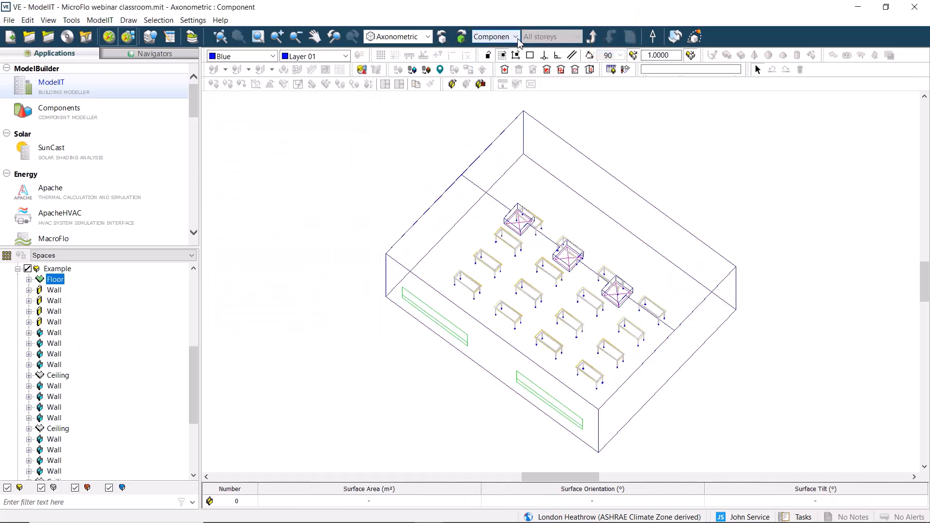
left_click(494, 36)
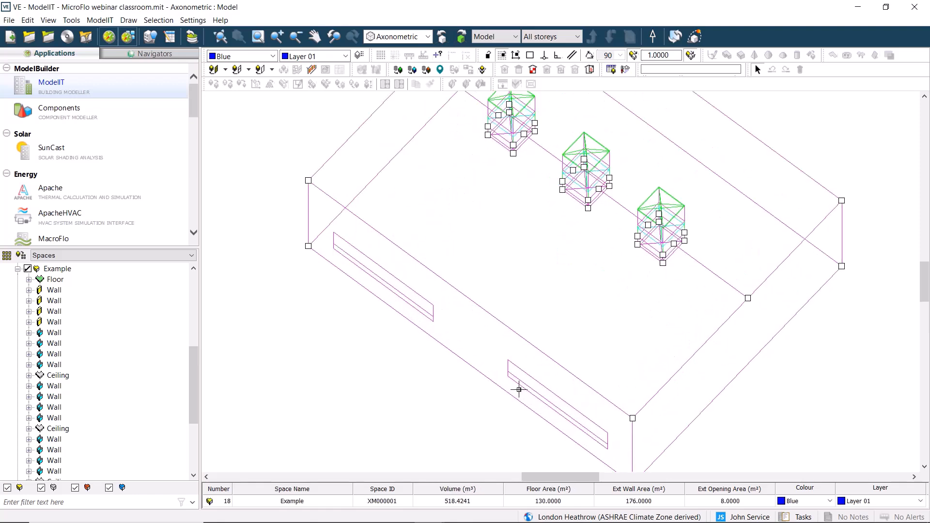
mouse_move(515, 380)
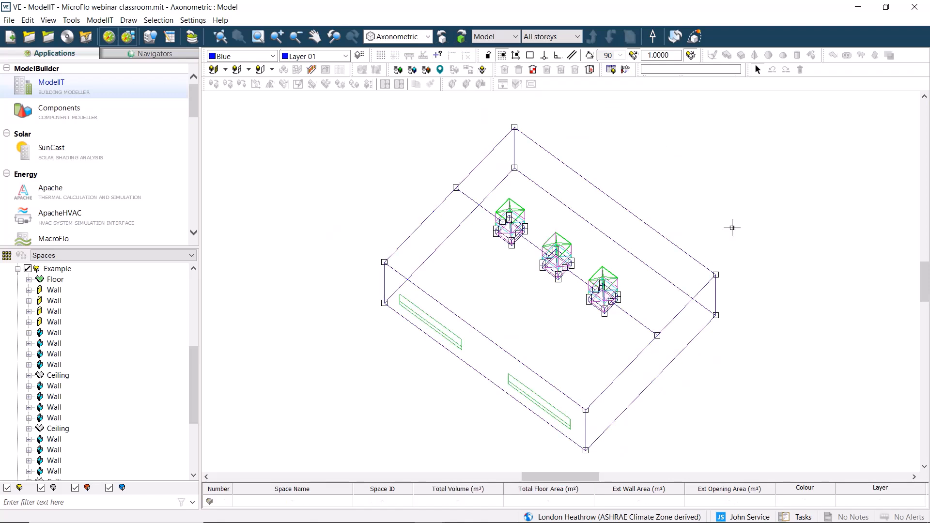
mouse_move(740, 225)
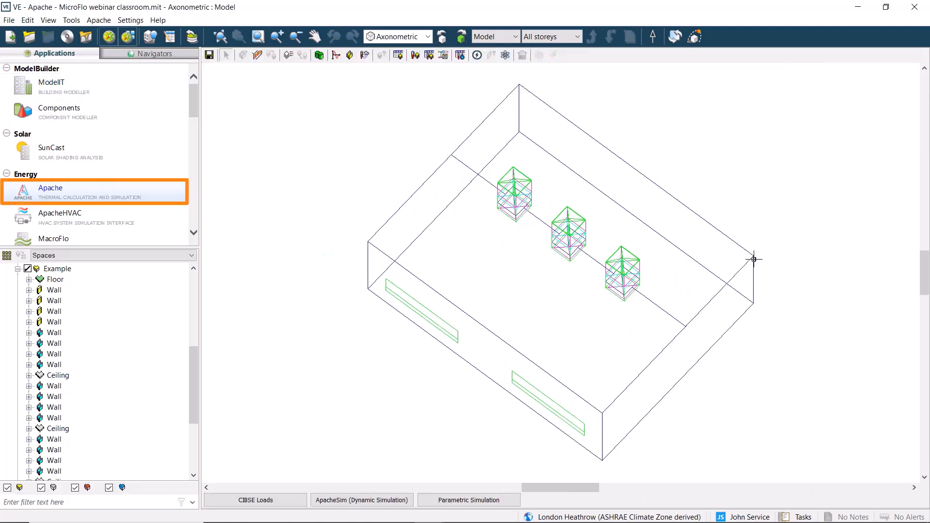
mouse_move(707, 227)
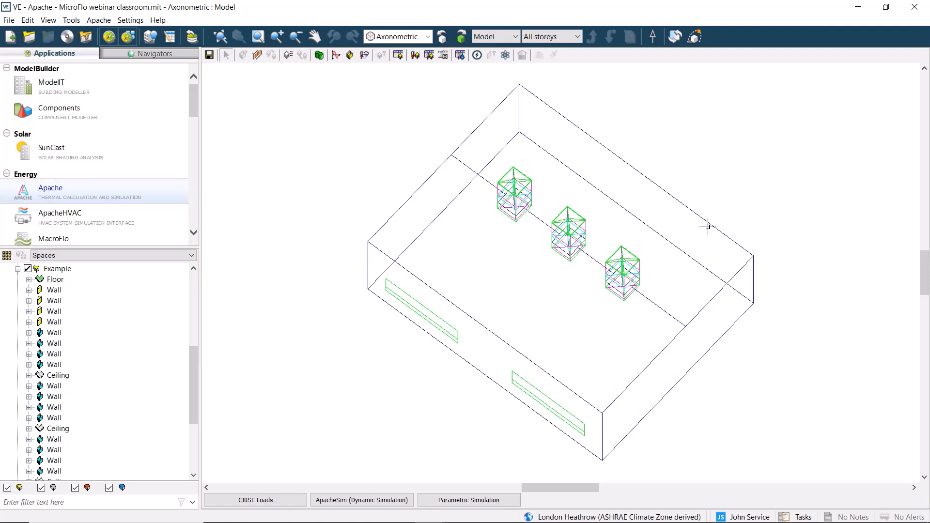
mouse_move(465, 392)
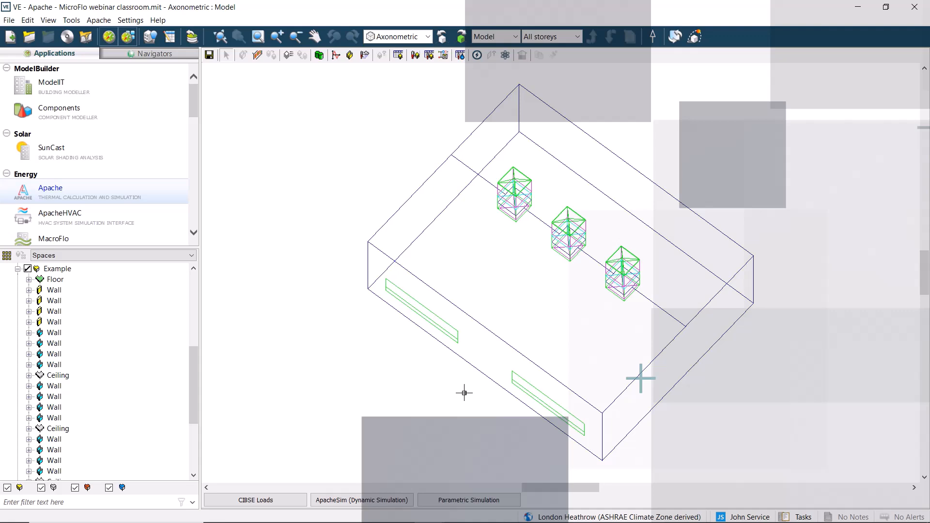
left_click(361, 500)
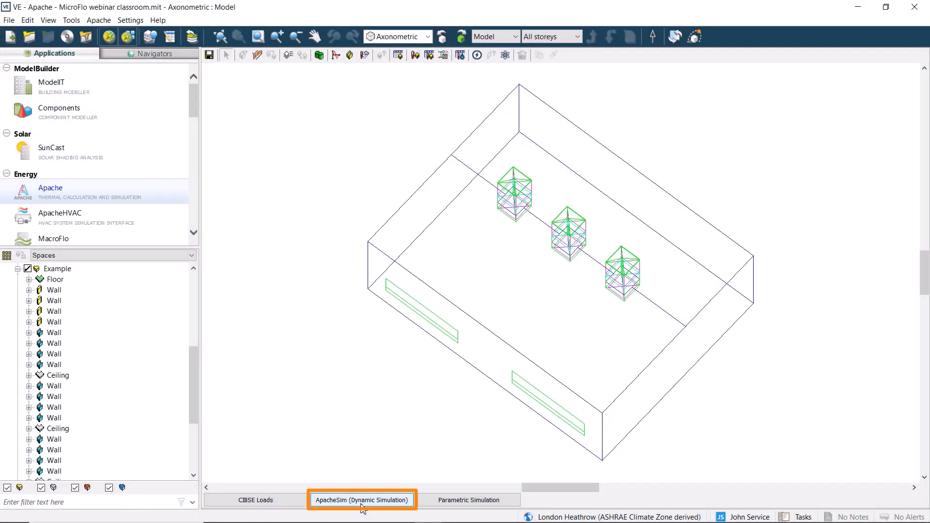
Run ApacheSim annually with MicroFlo outputs for room XM000001 Example, producing Example.aps
left_click(361, 500)
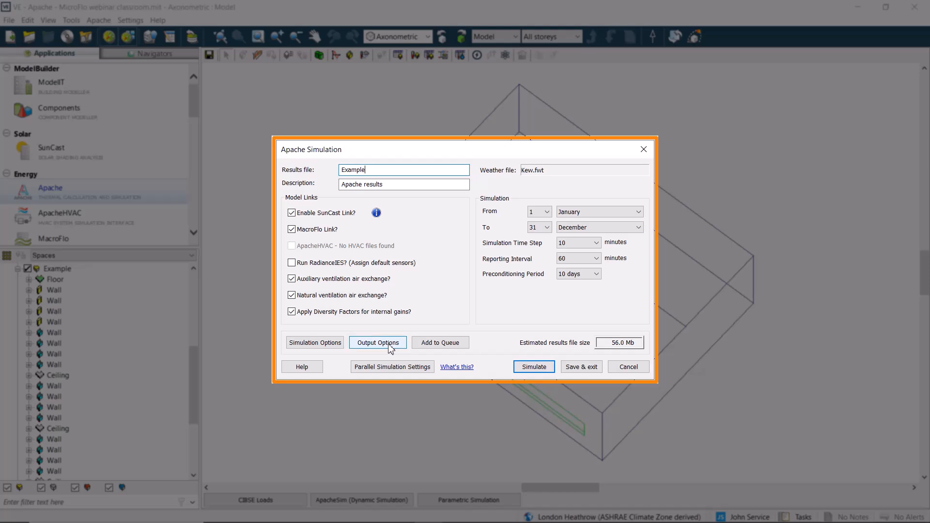
left_click(377, 342)
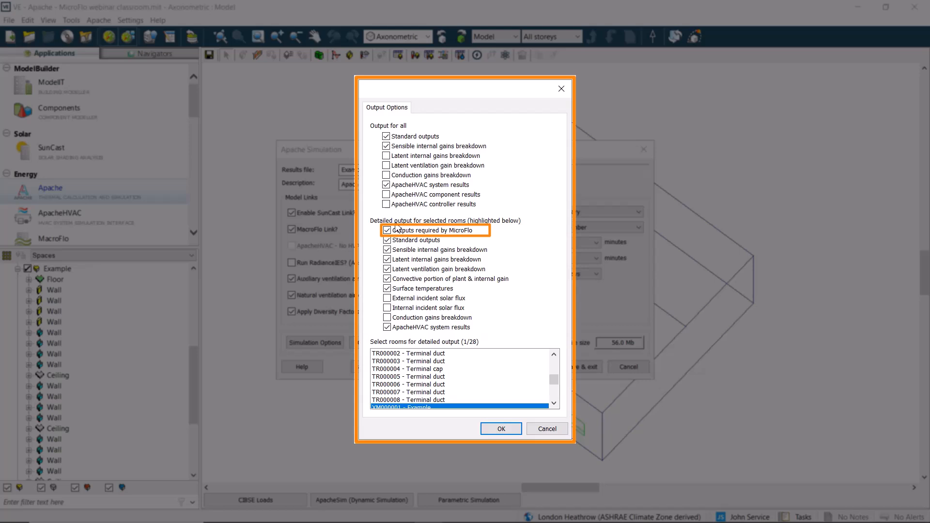
left_click(433, 383)
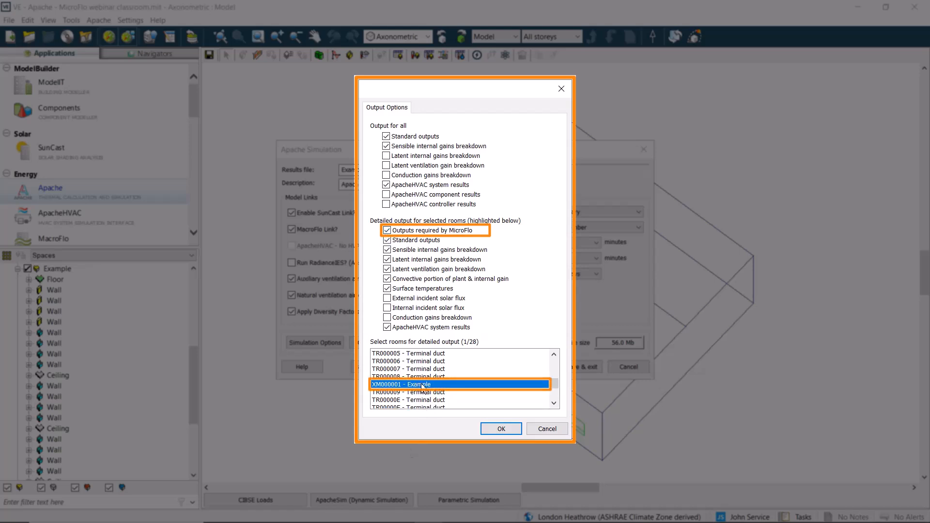
left_click(499, 429)
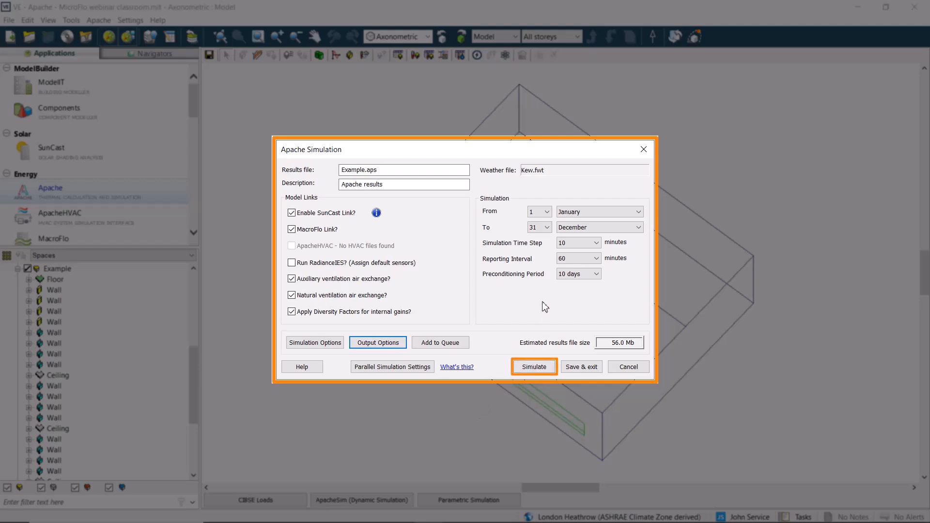
left_click(533, 366)
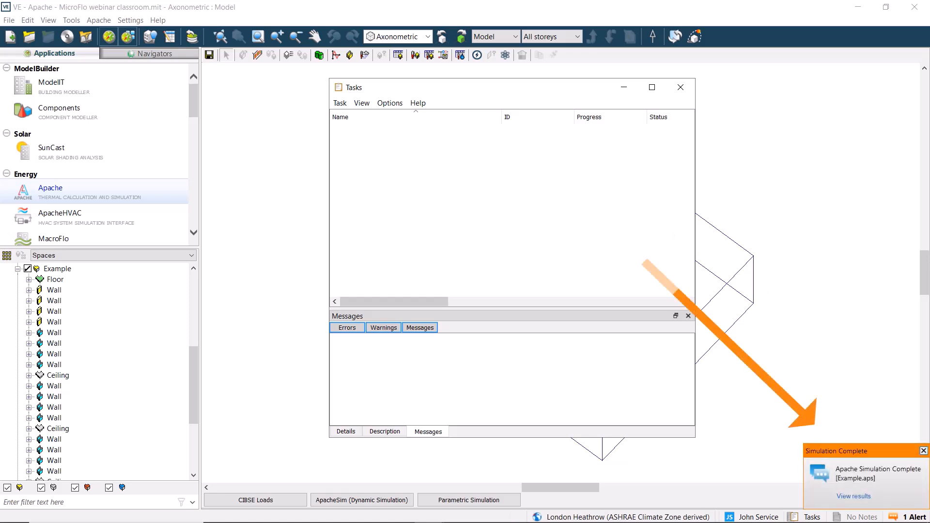
Load Example.aps in VistaPro from the Simulation Complete notice and dismiss the Tasks window
left_click(853, 497)
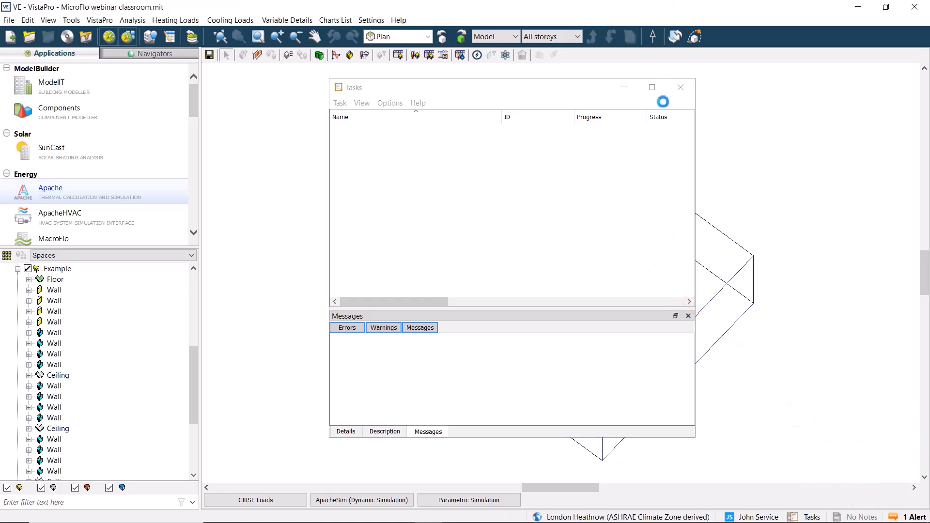
left_click(59, 234)
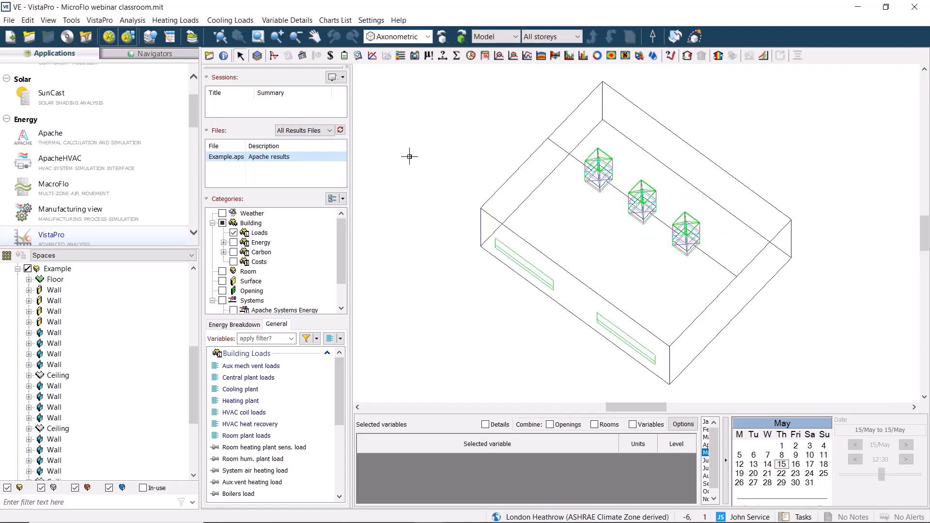
Export boundary conditions for 15 May, 12:00 (60-minute average) as Example.bcf
left_click(99, 19)
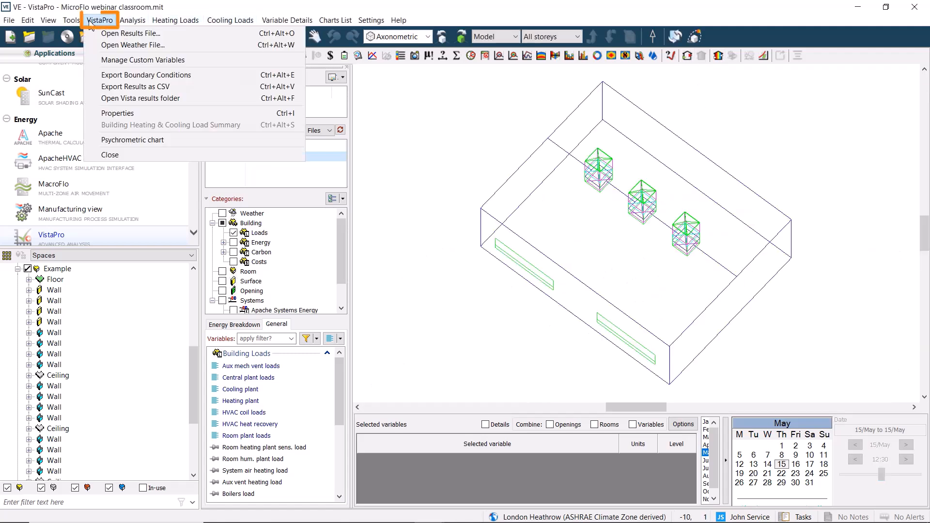
mouse_move(146, 74)
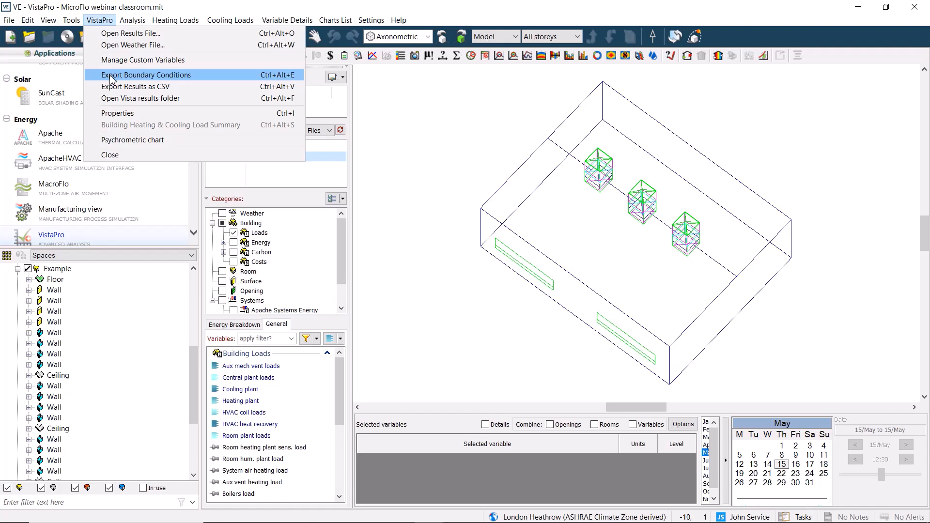
left_click(148, 74)
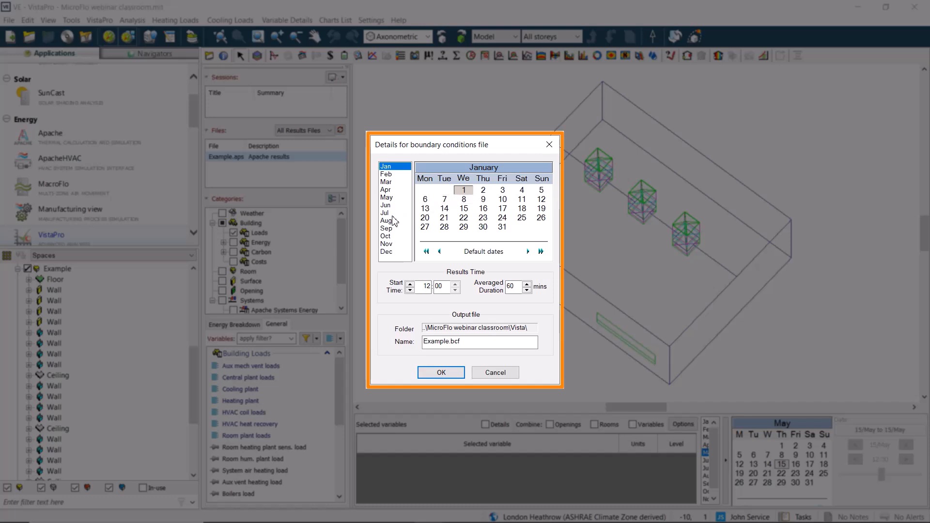
left_click(386, 197)
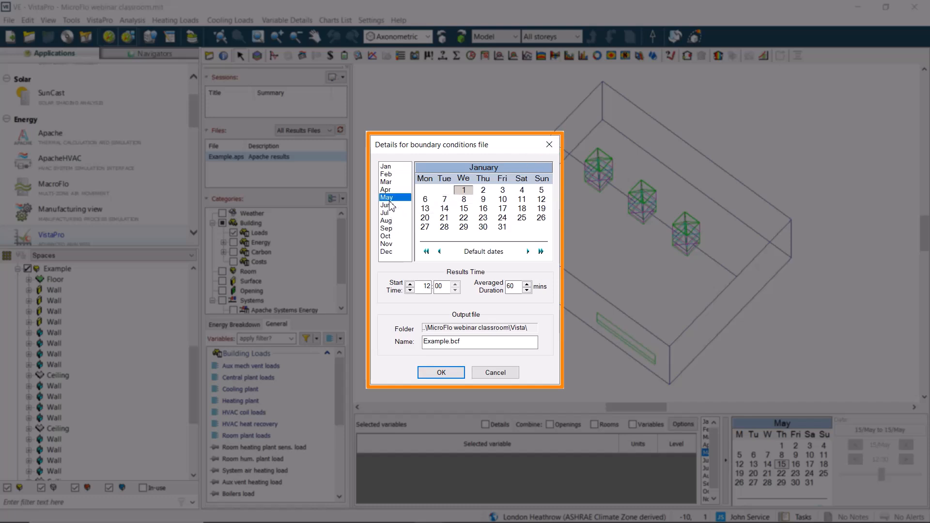
left_click(386, 197)
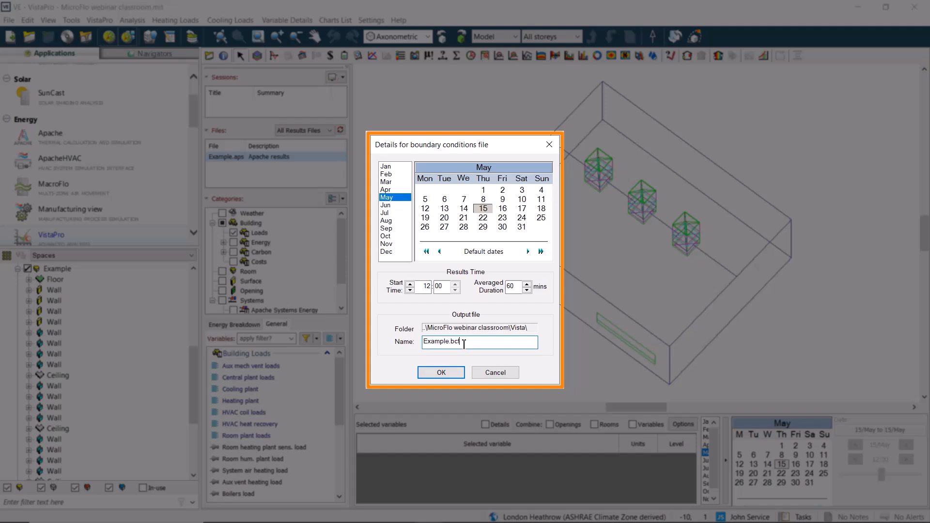
double_click(441, 341)
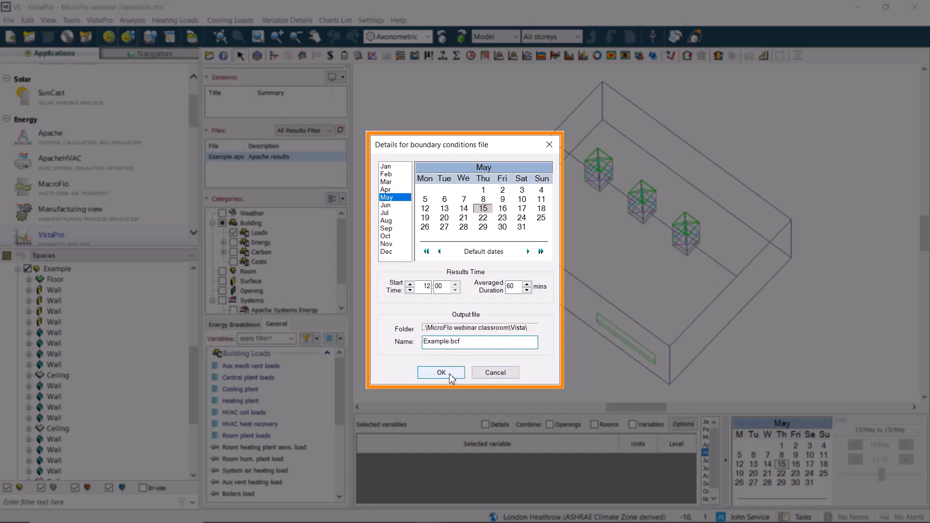
left_click(440, 373)
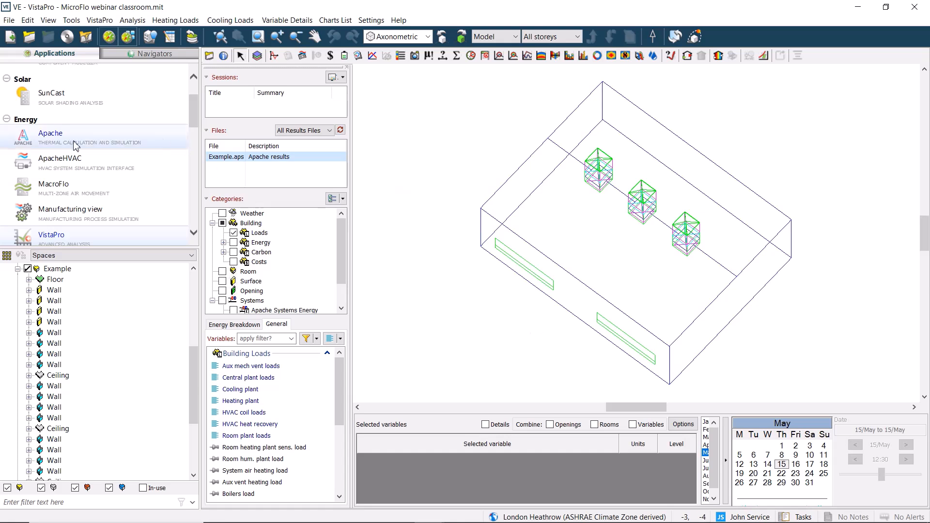
Scroll the Applications panel down toward MicroFlo-CFD under Airflow
scroll("down", 3)
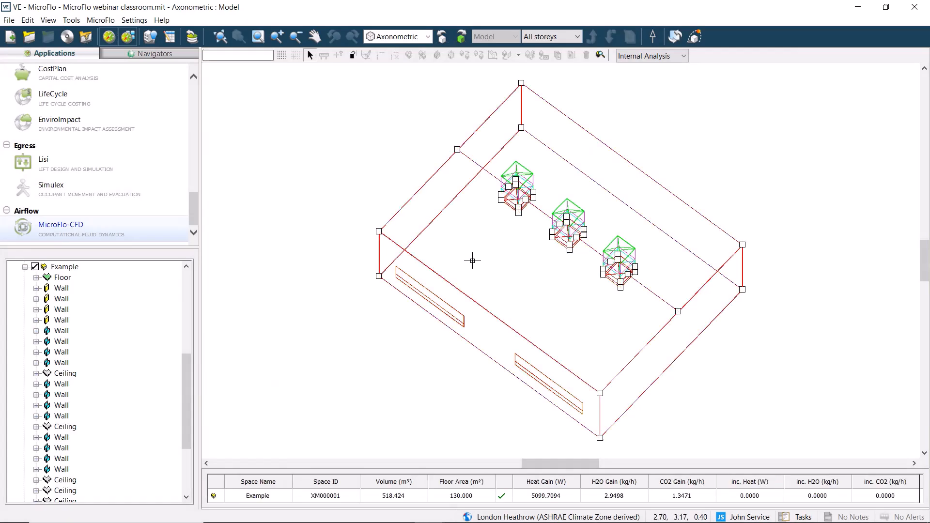
mouse_move(500, 216)
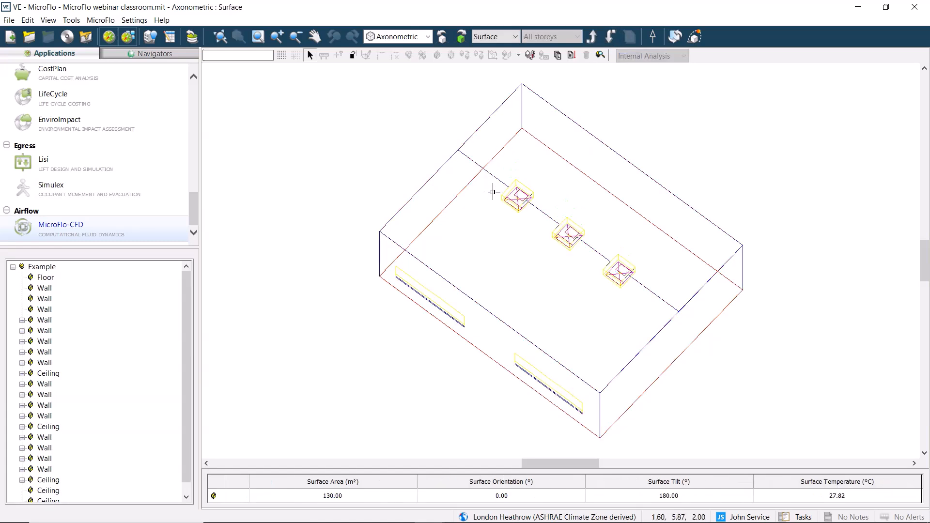
mouse_move(532, 109)
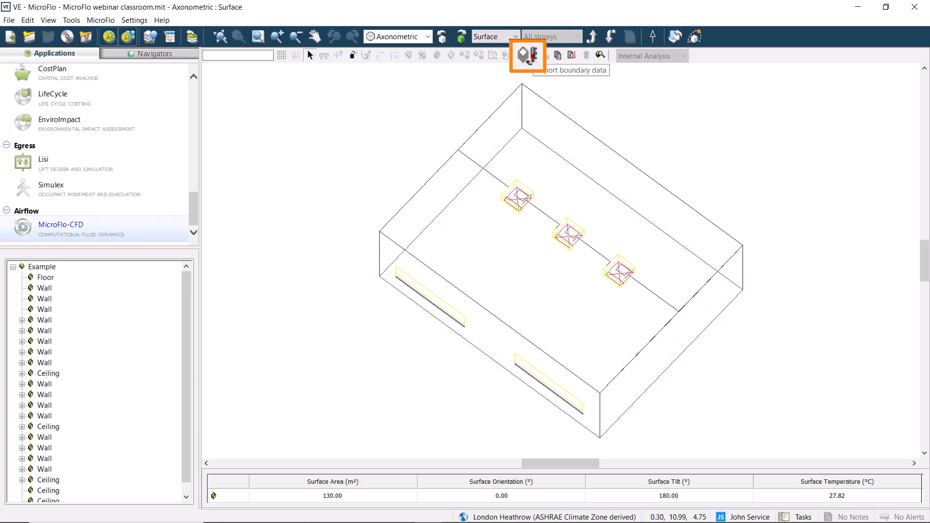
Import Example.bcf with window opening flows and room gains, window openings at Bottom
left_click(522, 55)
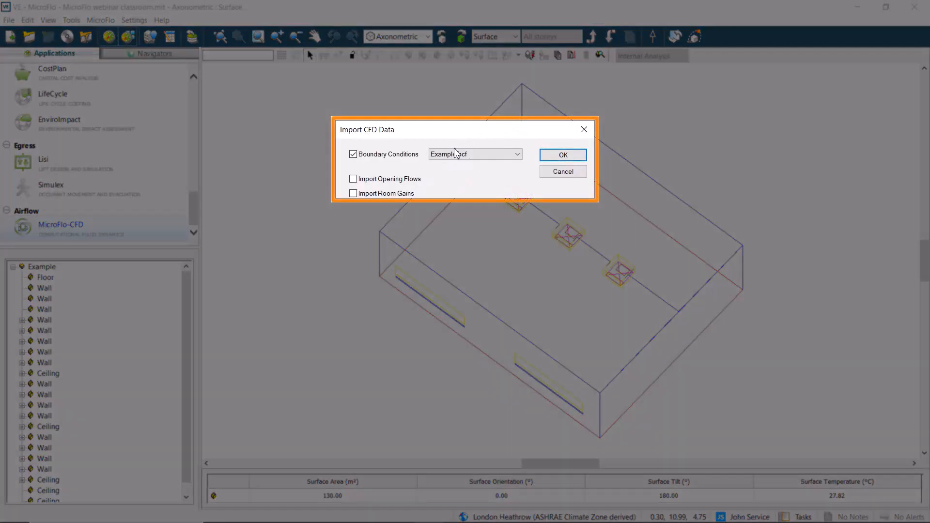
left_click(473, 154)
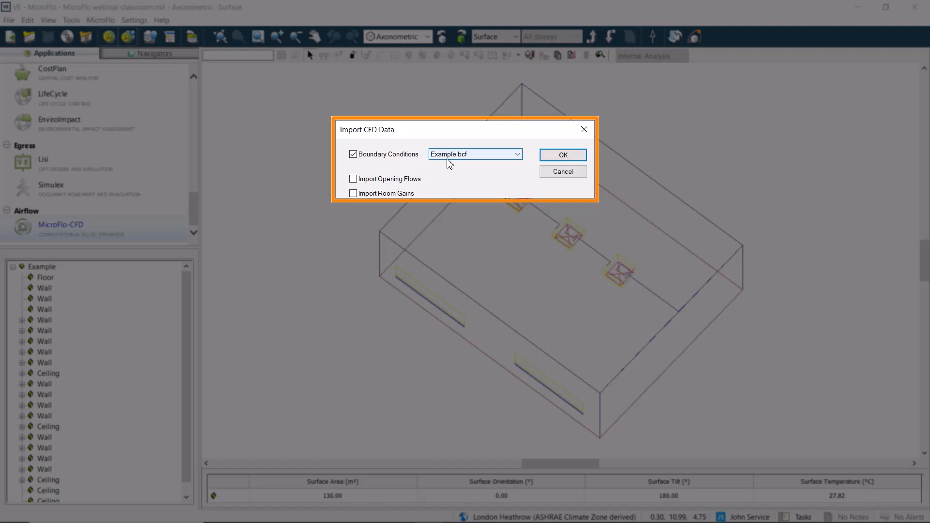
mouse_move(486, 162)
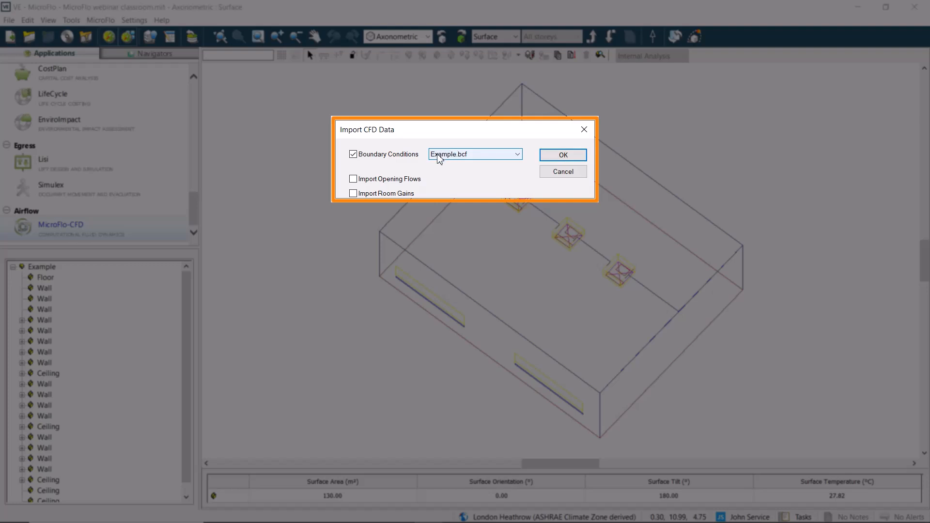
left_click(353, 179)
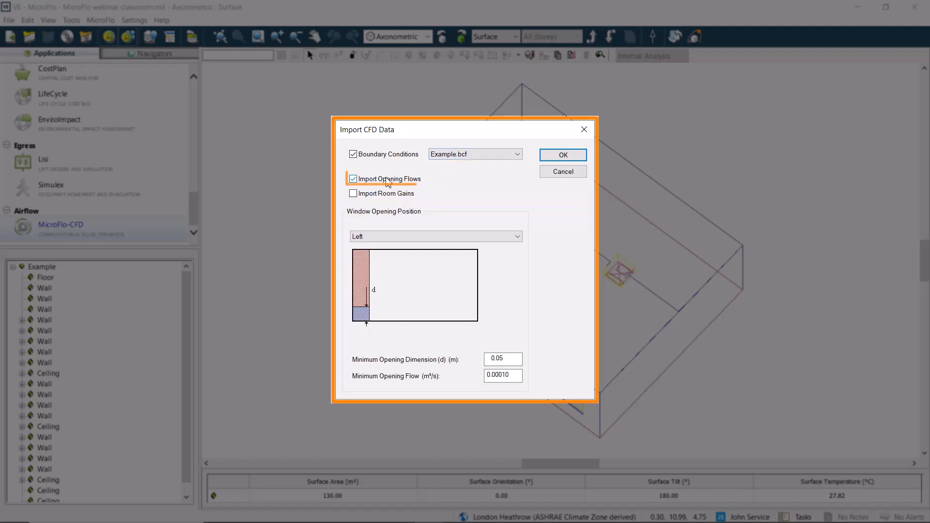
left_click(353, 193)
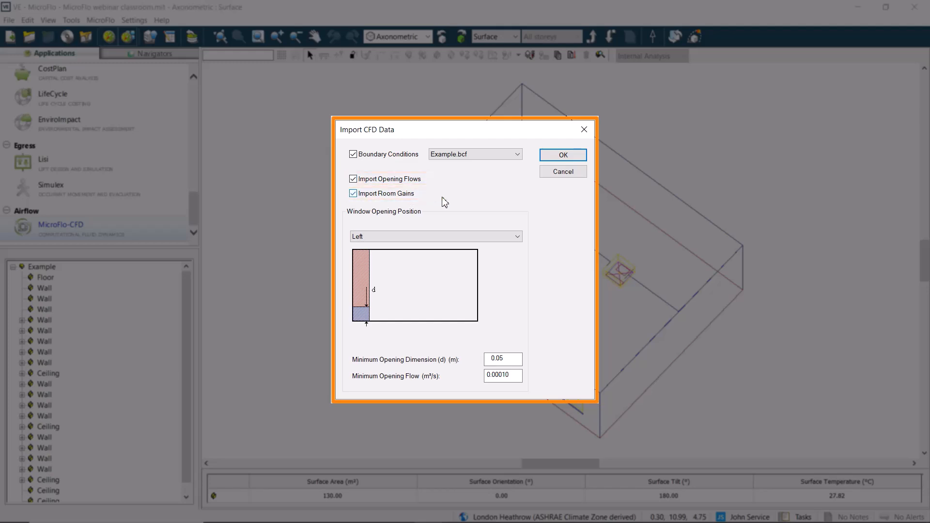
mouse_move(454, 222)
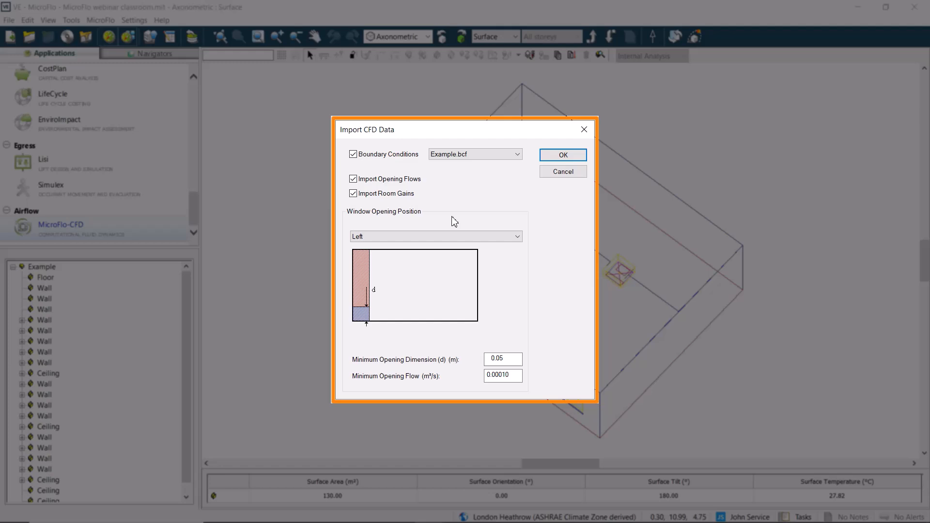
mouse_move(455, 233)
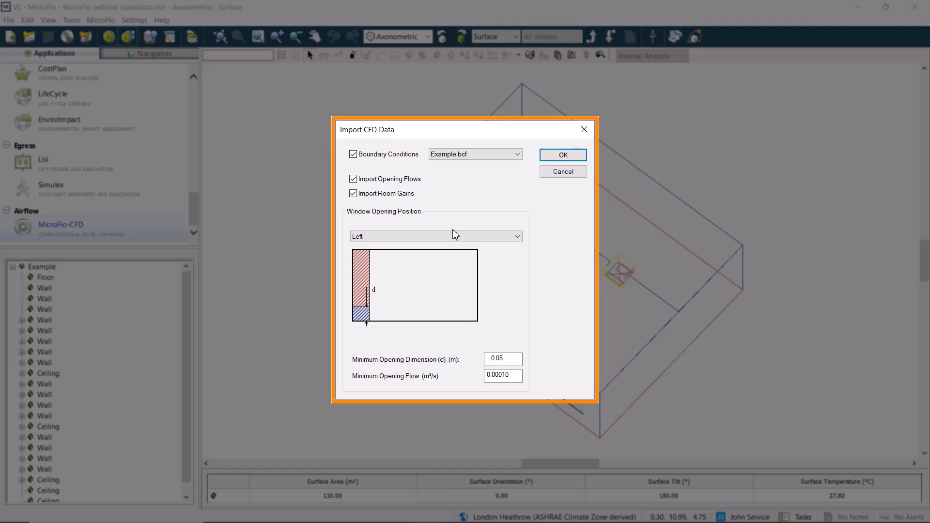
left_click(435, 236)
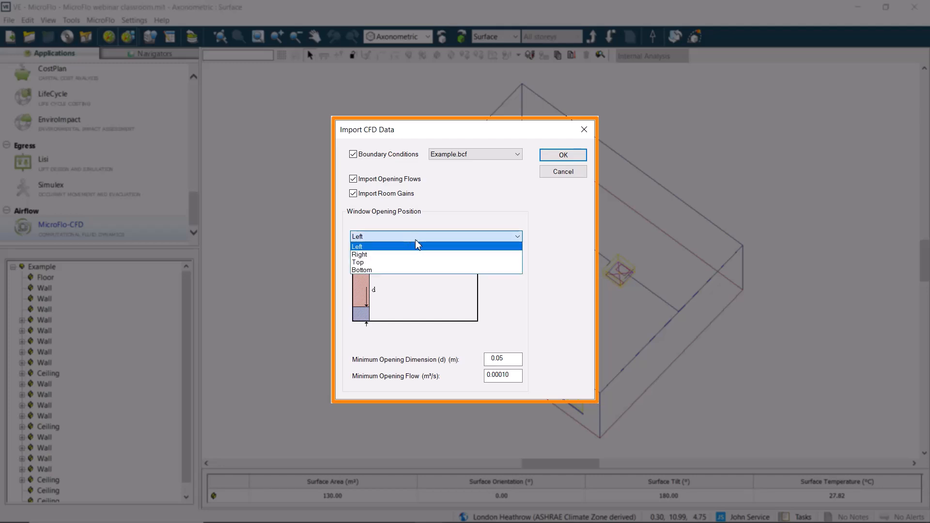
mouse_move(400, 255)
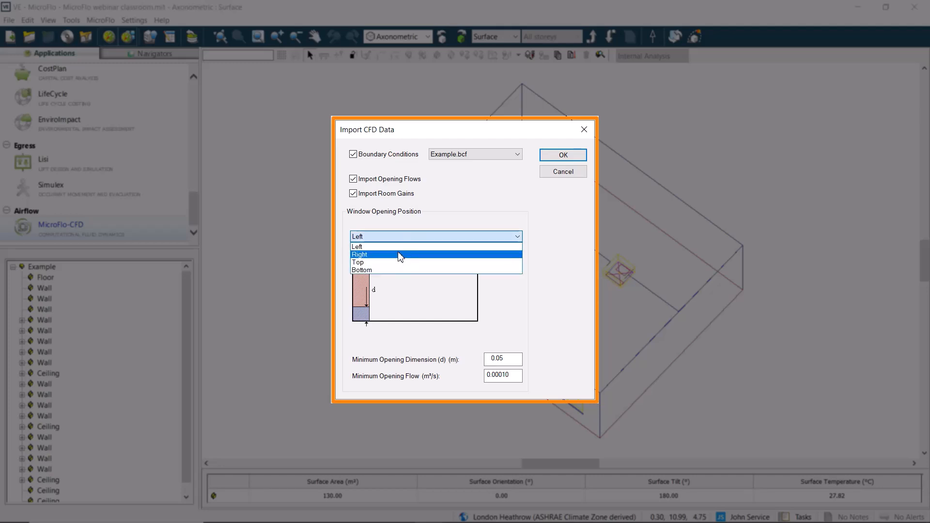
mouse_move(391, 272)
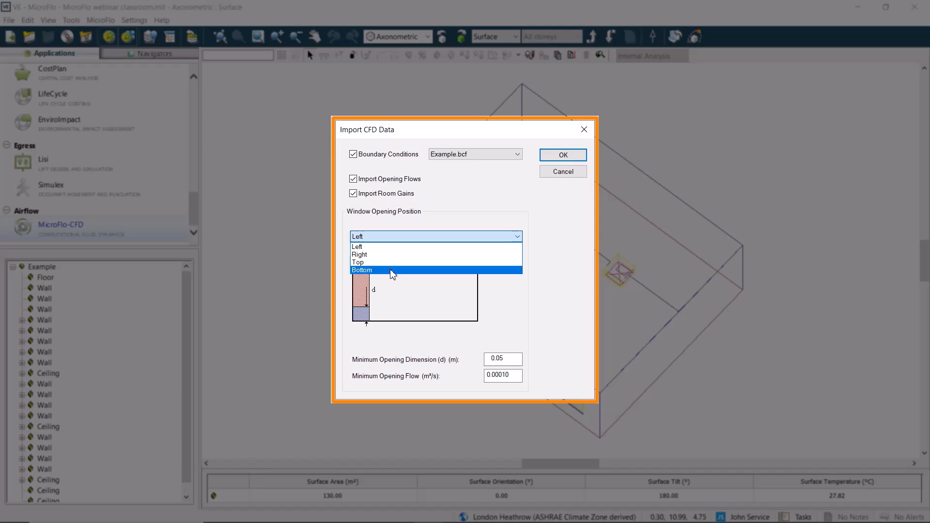
left_click(361, 270)
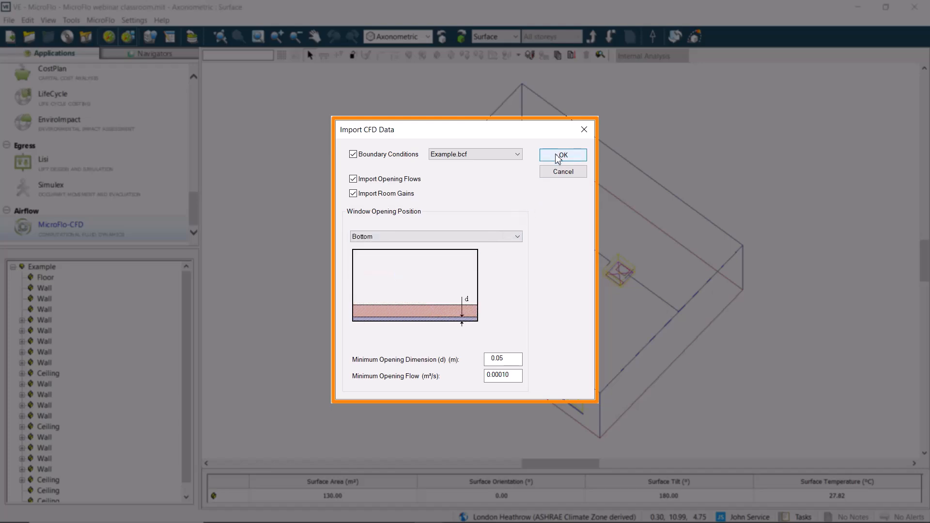
left_click(562, 155)
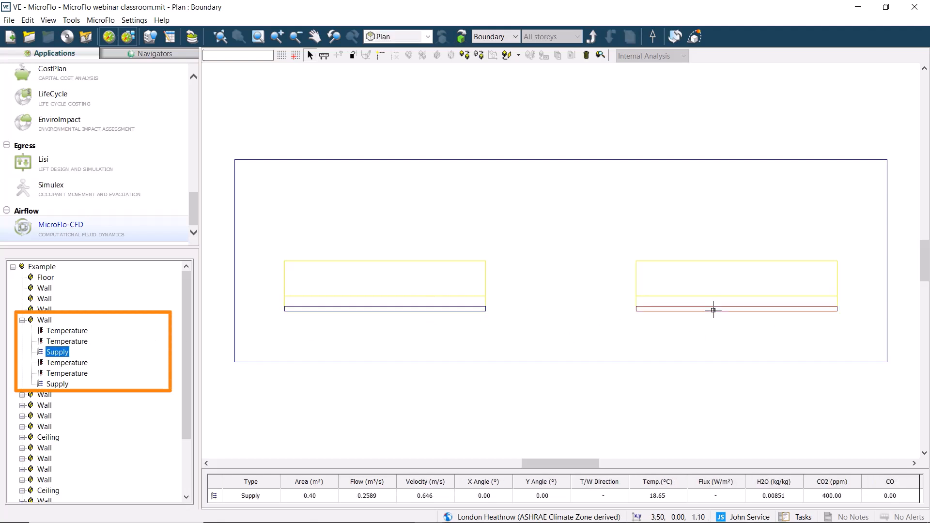
left_click(66, 341)
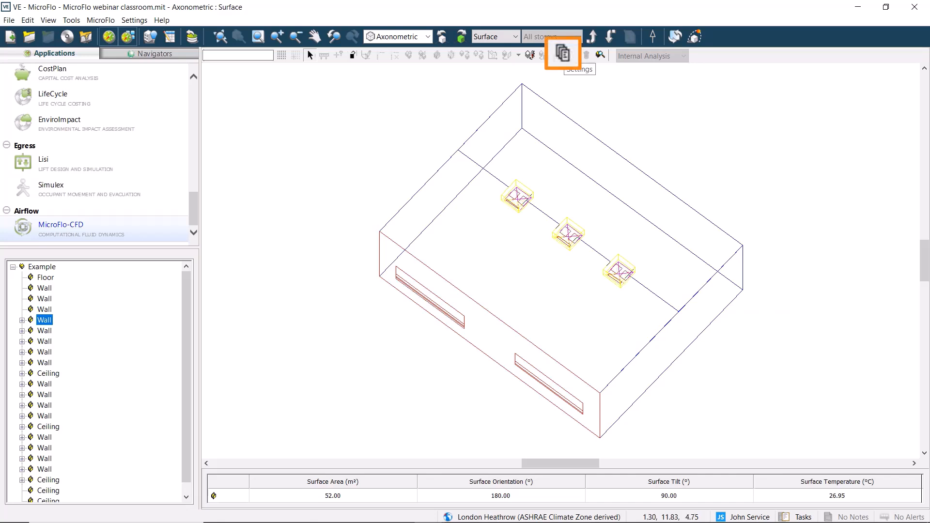
Review CFD Settings tabs unchanged, then run and accept the 596,160-cell grid statistics
left_click(561, 53)
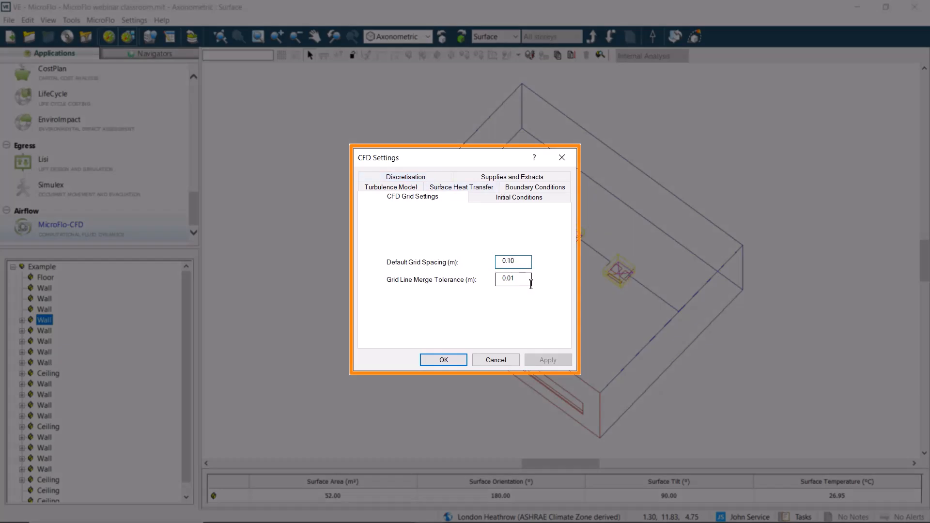
left_click(391, 187)
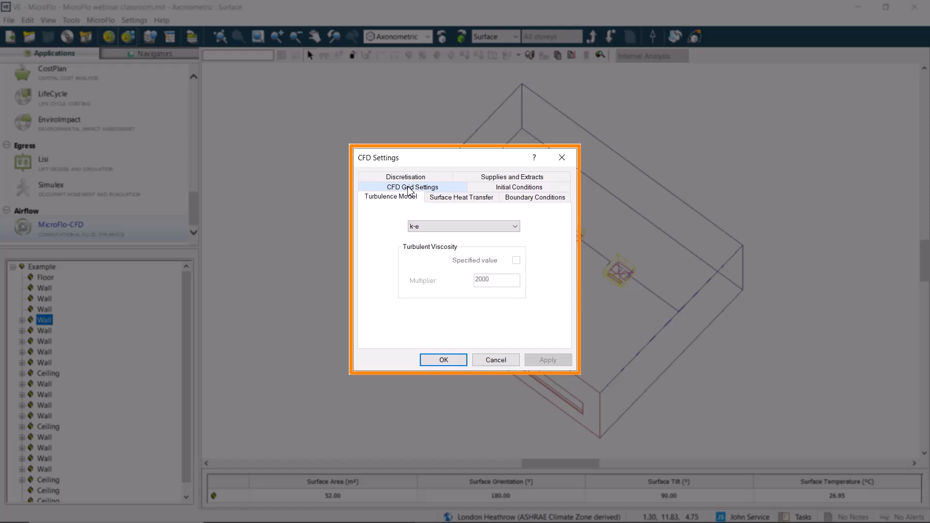
left_click(534, 197)
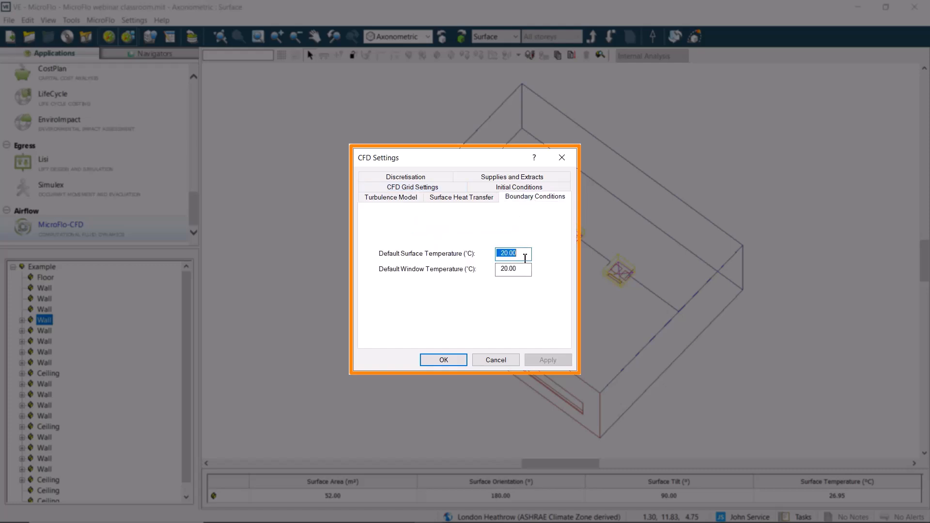
left_click(519, 187)
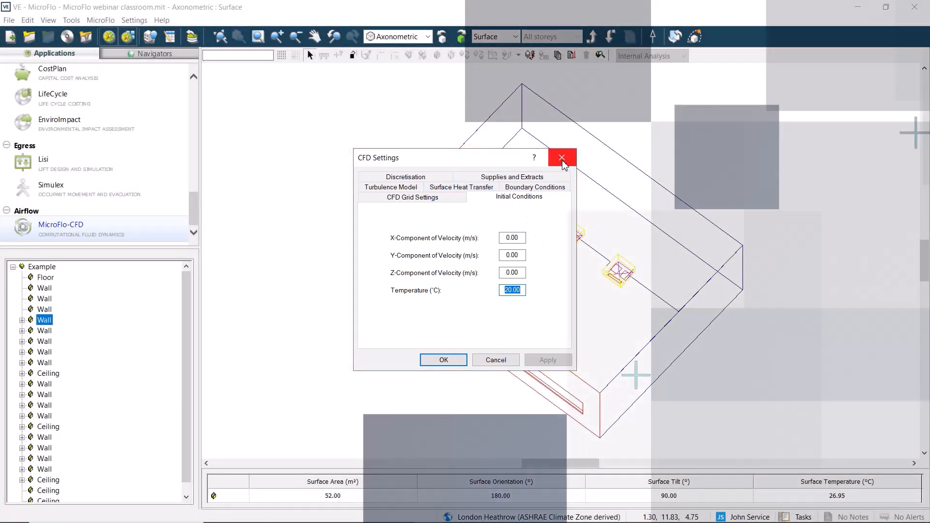
left_click(560, 158)
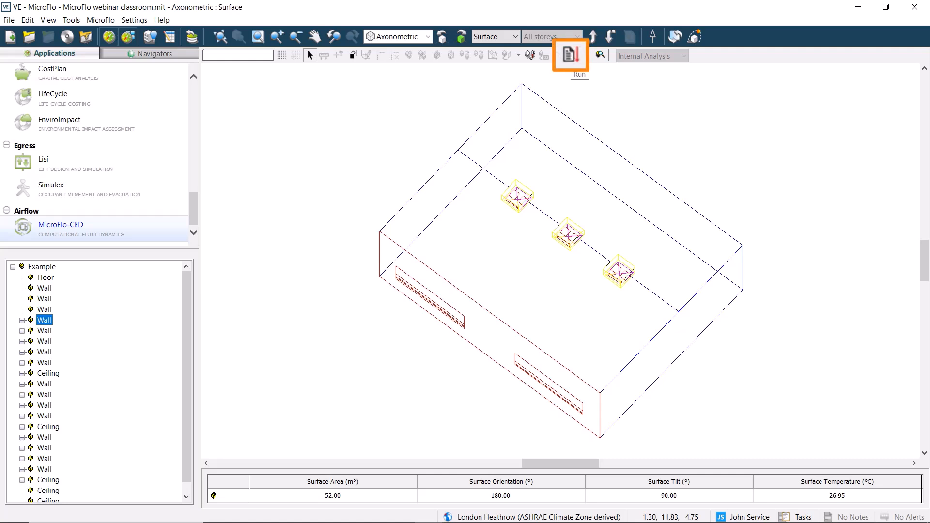
mouse_move(571, 58)
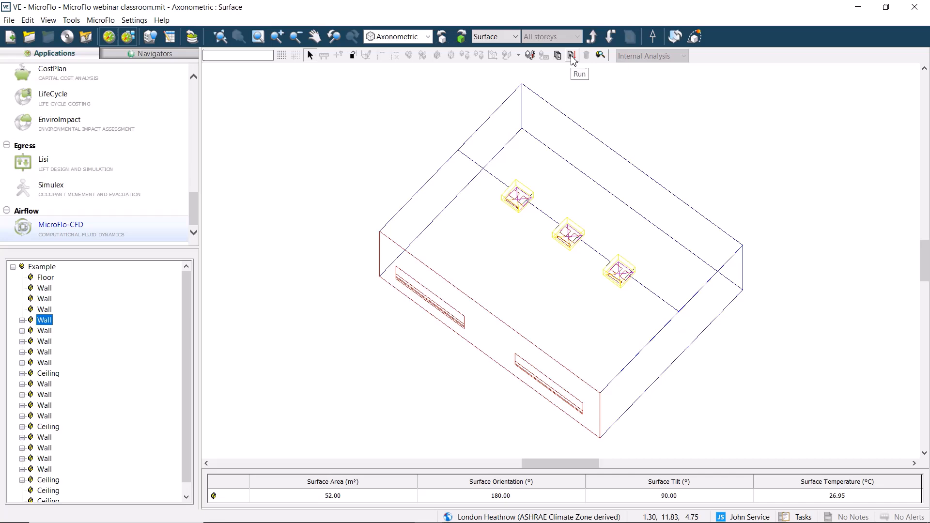
left_click(570, 55)
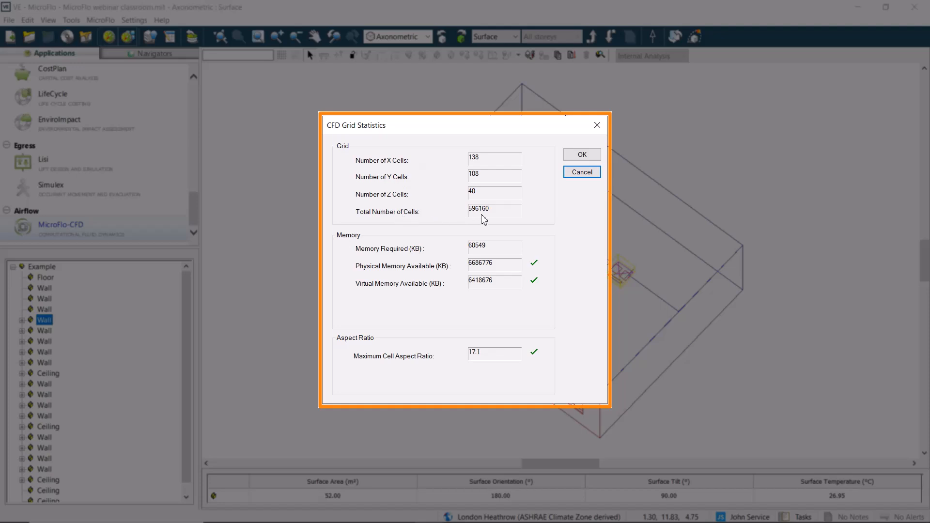
mouse_move(496, 251)
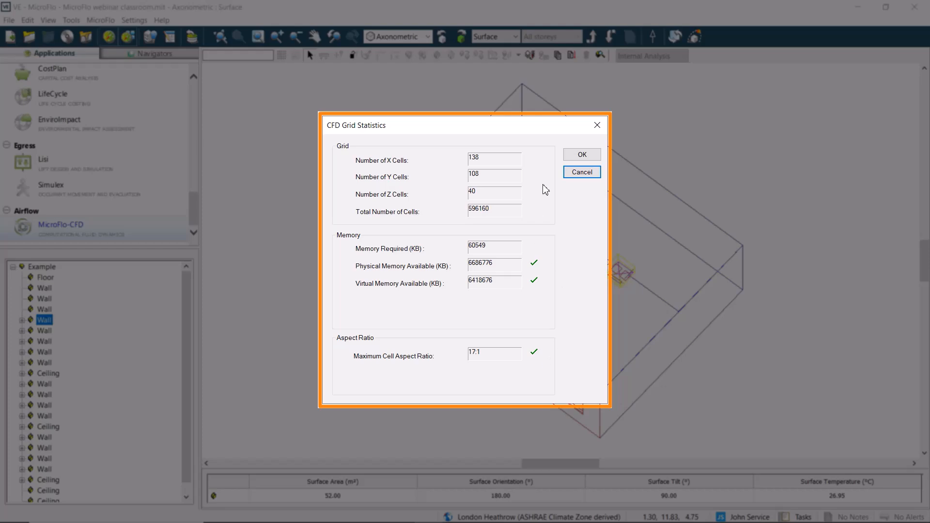
left_click(581, 154)
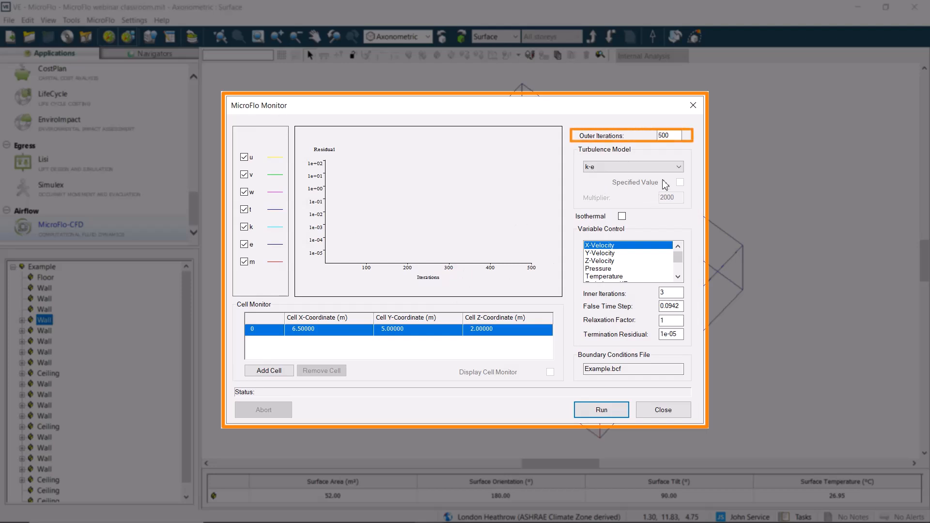
Keep 500 outer iterations, toggle the u residual curve off and on, and start solving
left_click(669, 136)
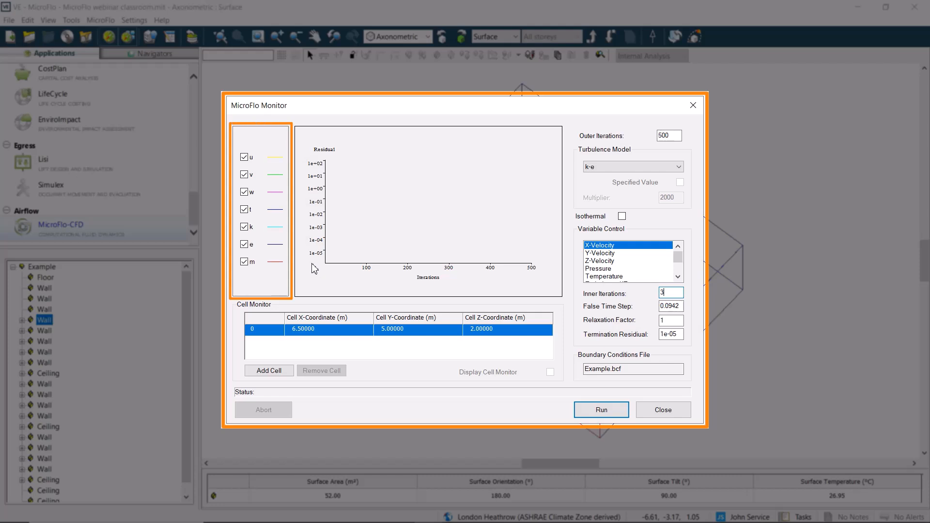
mouse_move(298, 166)
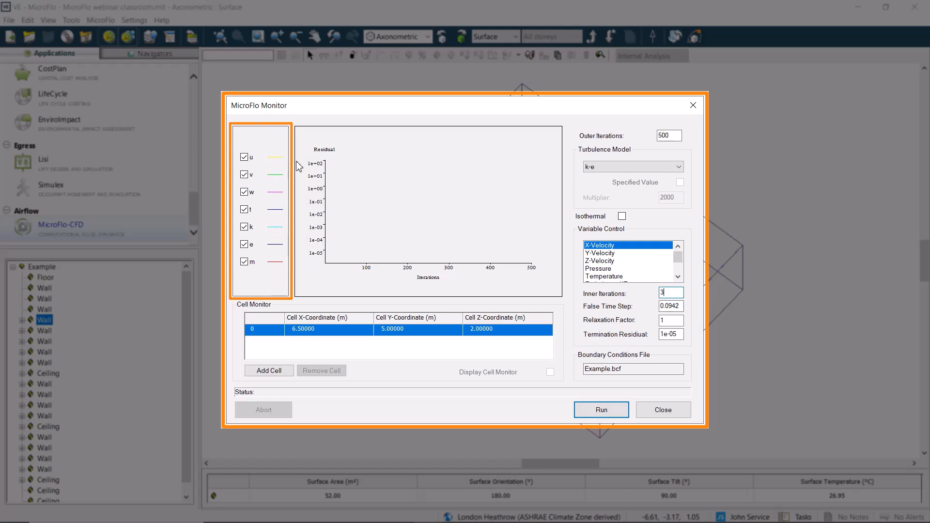
left_click(244, 156)
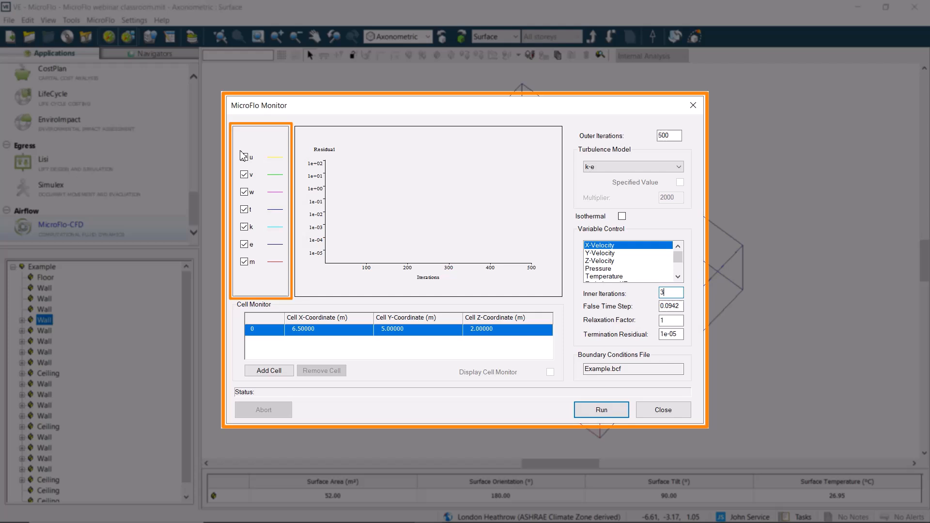
left_click(243, 157)
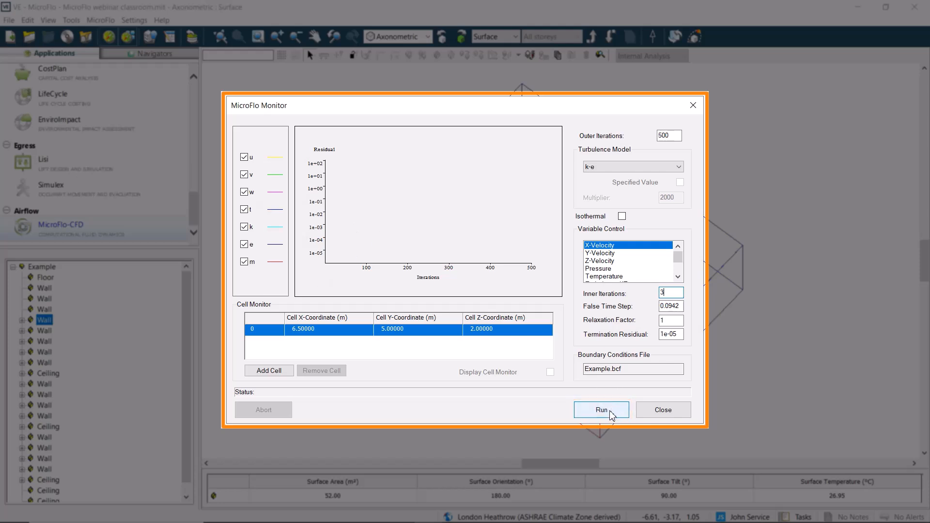
left_click(600, 409)
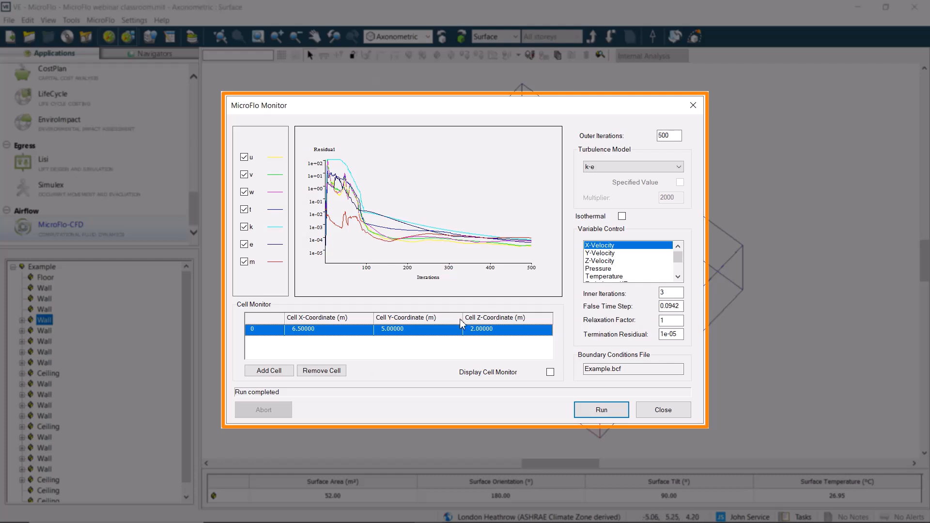
mouse_move(539, 257)
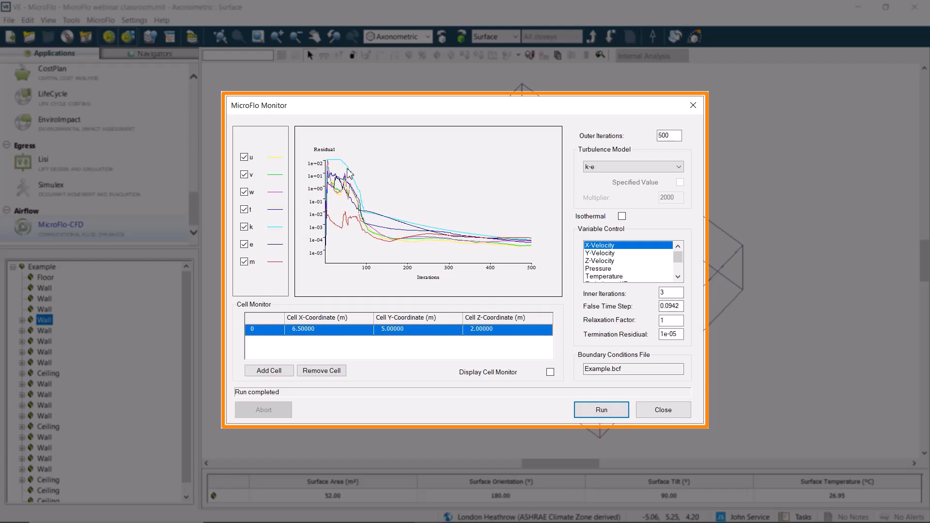
Let the 500-iteration run complete, then bring up the MicroFlo Viewer
left_click(668, 135)
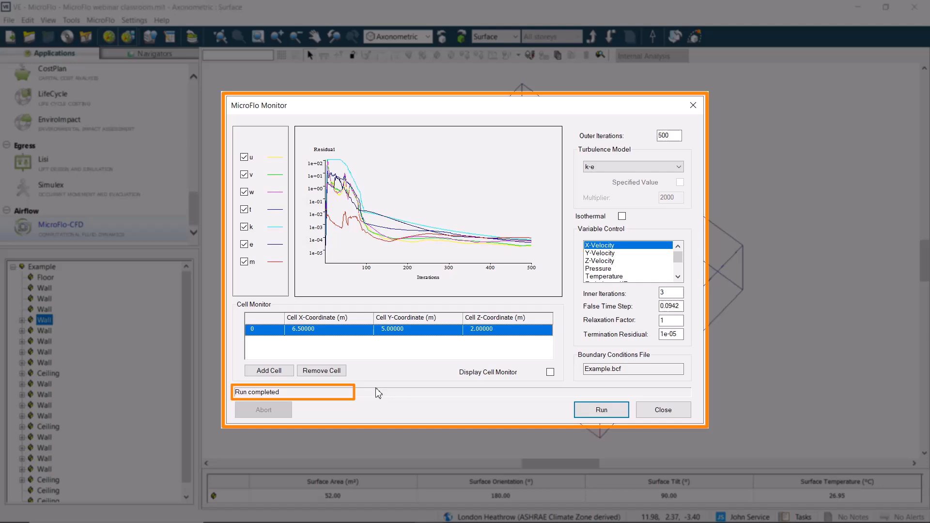
left_click(662, 409)
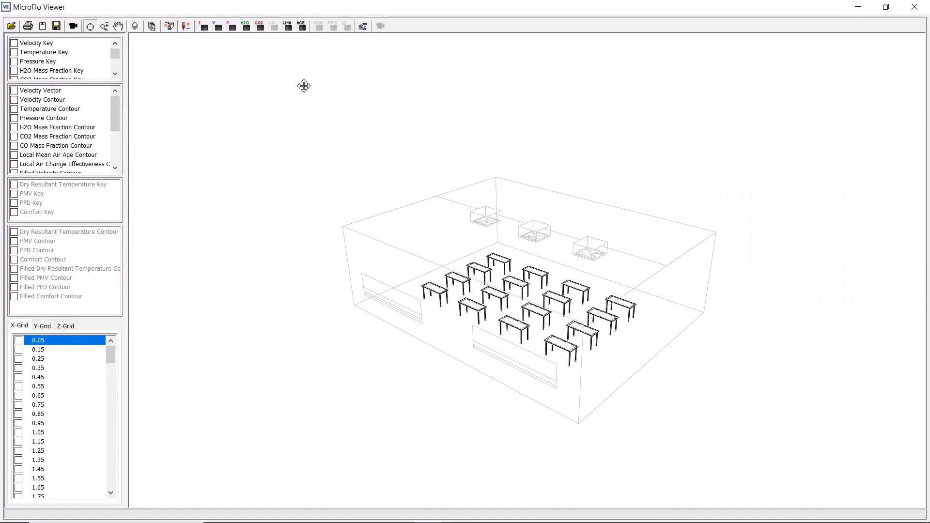
Zoom in on the solved classroom model in the 3D view
left_click(105, 25)
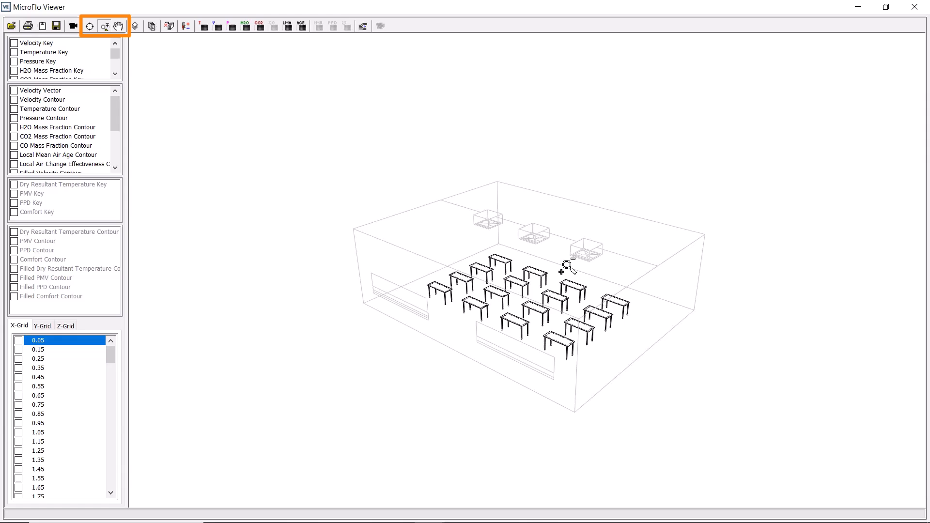
left_click_drag(566, 267, 428, 227)
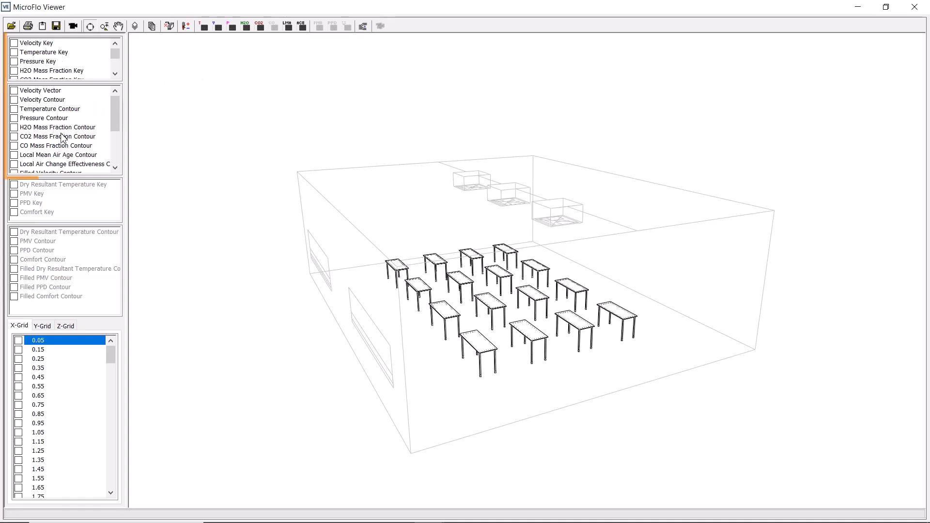
Turn on velocity vectors with their key, trying X-grid slices then Y-grid 0.25
left_click(15, 43)
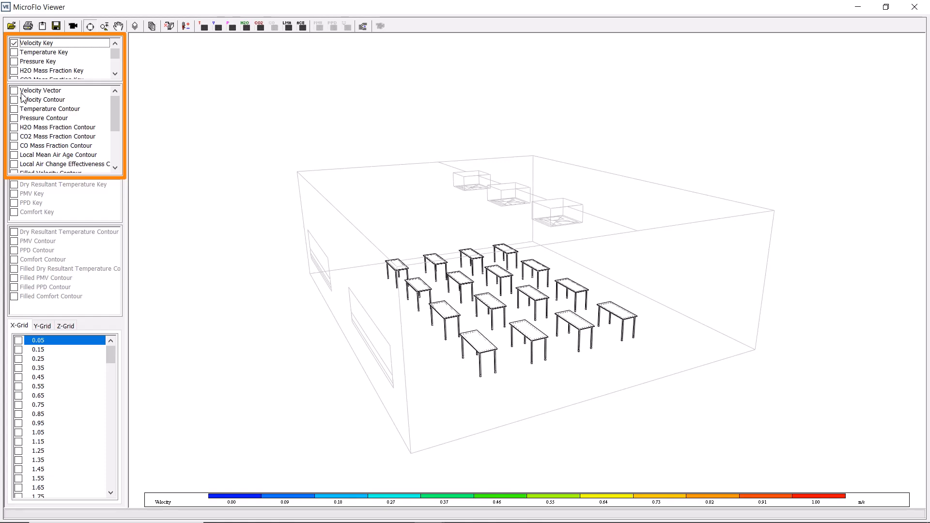
left_click(14, 90)
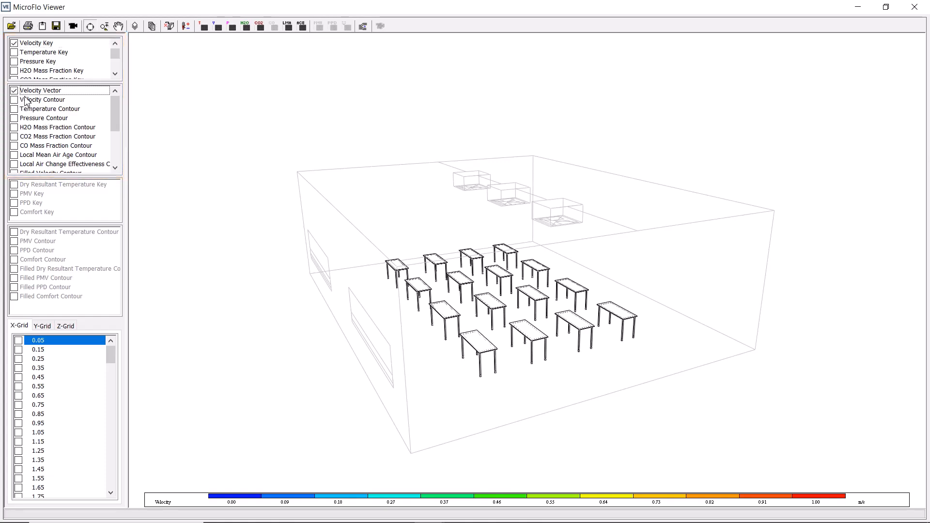
left_click(36, 340)
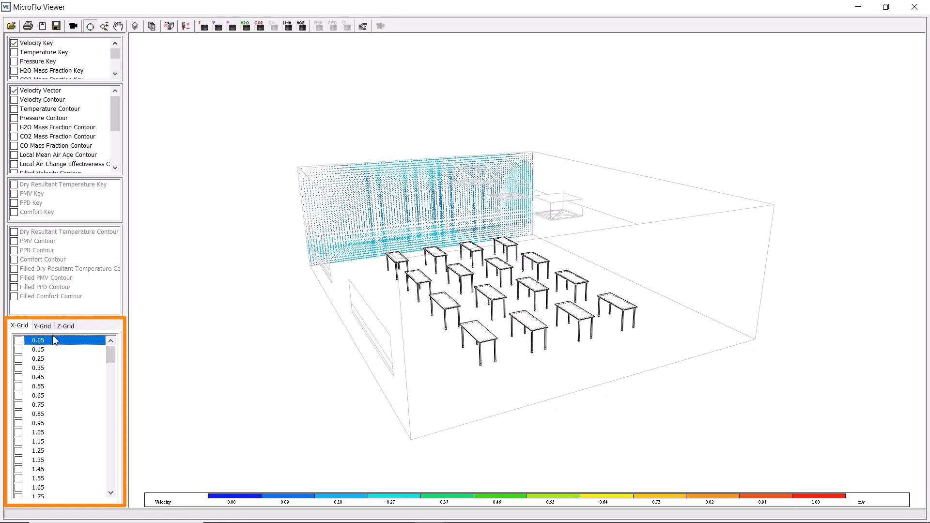
left_click(38, 386)
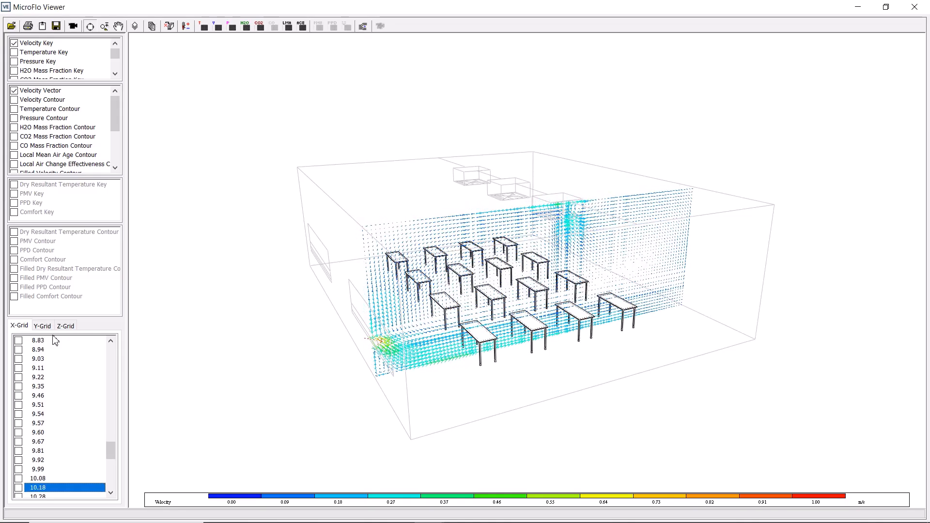
left_click(37, 478)
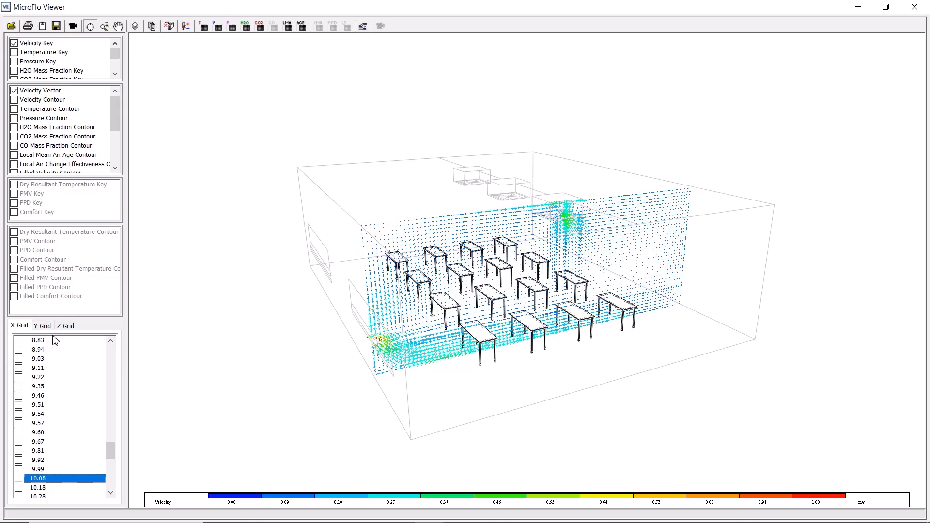
scroll("down", 3)
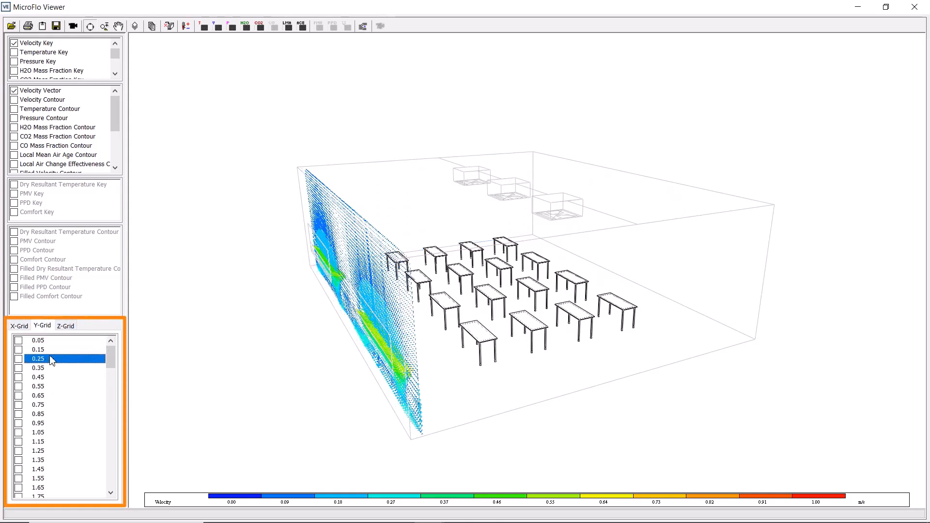
Draw velocity vectors on X-grid slices 0.35, 8.83 and 9.03, then orbit front-on
left_click(65, 325)
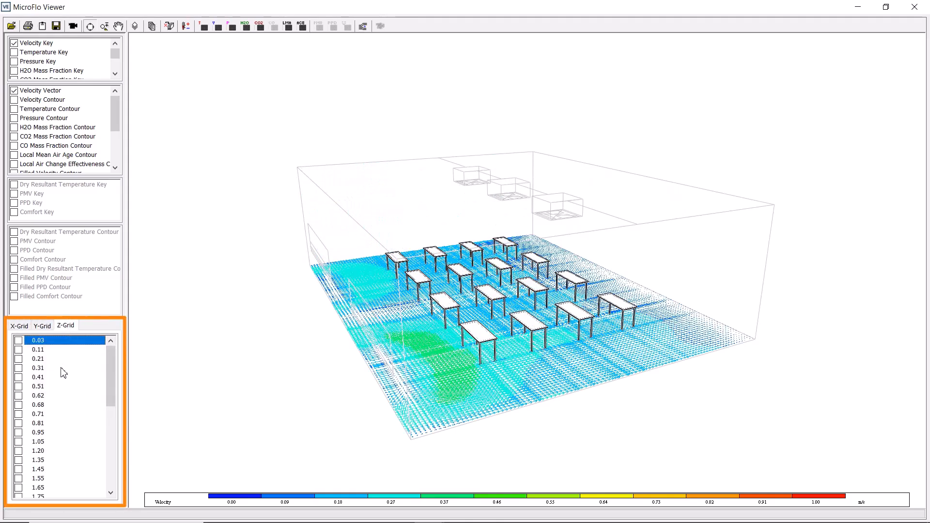
left_click(38, 486)
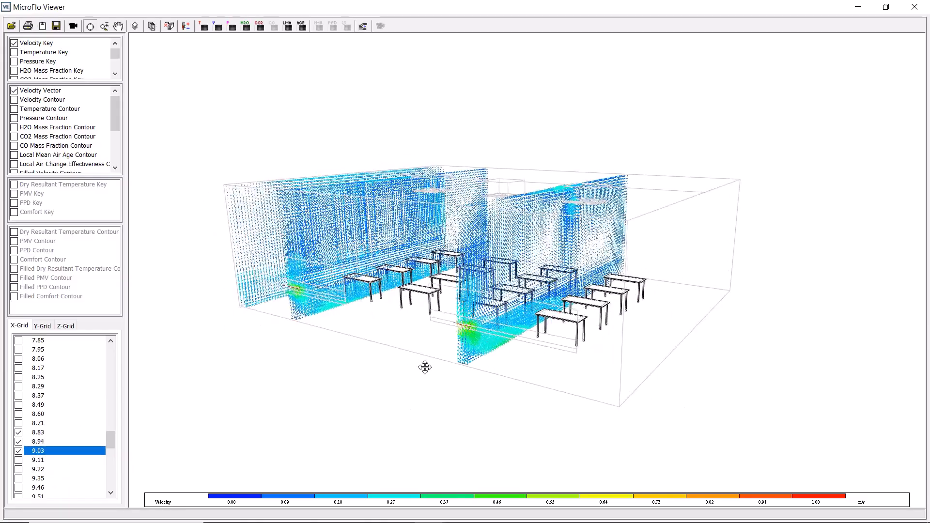
left_click_drag(426, 368, 476, 376)
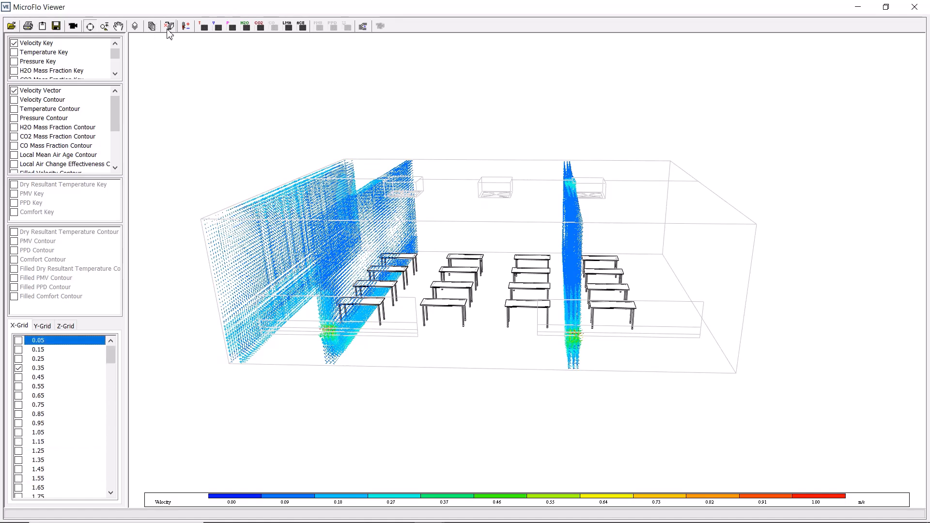
Clear the vector slices and switch to velocity contours on Z-grid 1.05
left_click(171, 26)
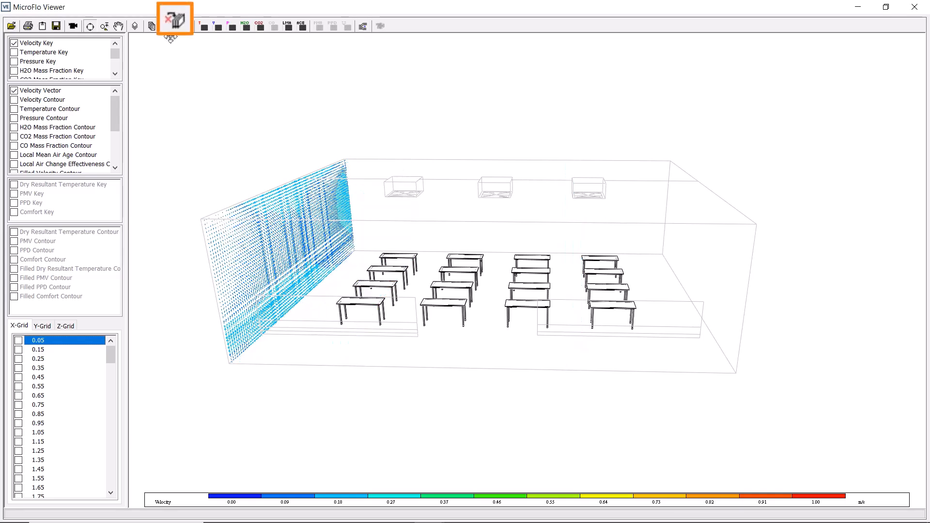
mouse_move(174, 21)
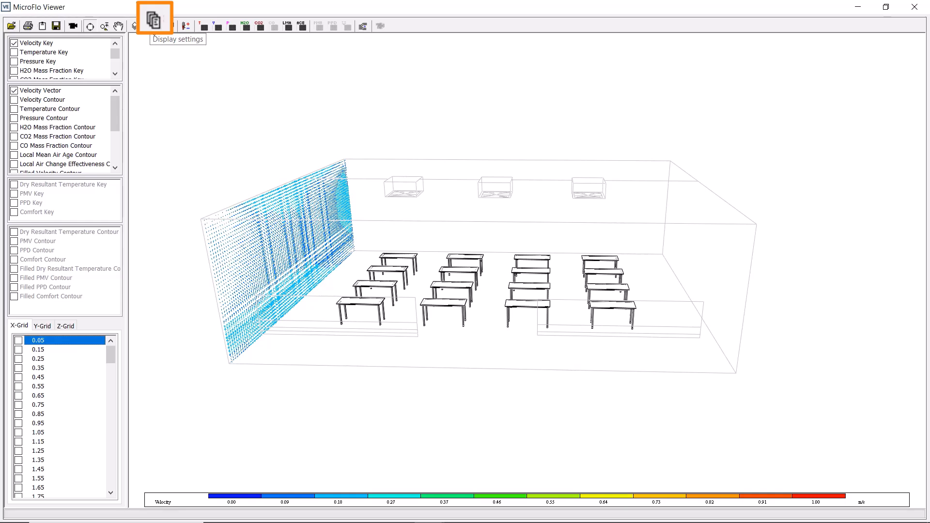
left_click(154, 17)
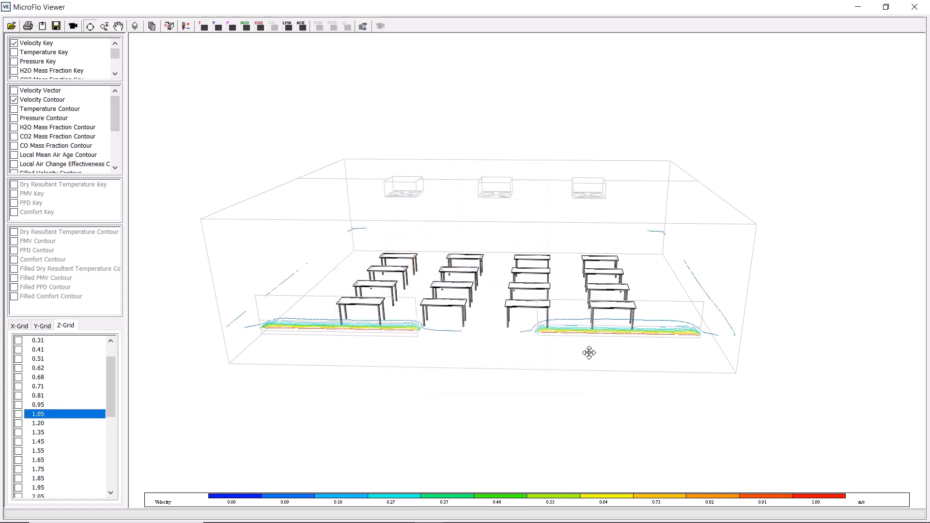
Show a filled velocity contour on an X-grid slice across the room
left_click(38, 404)
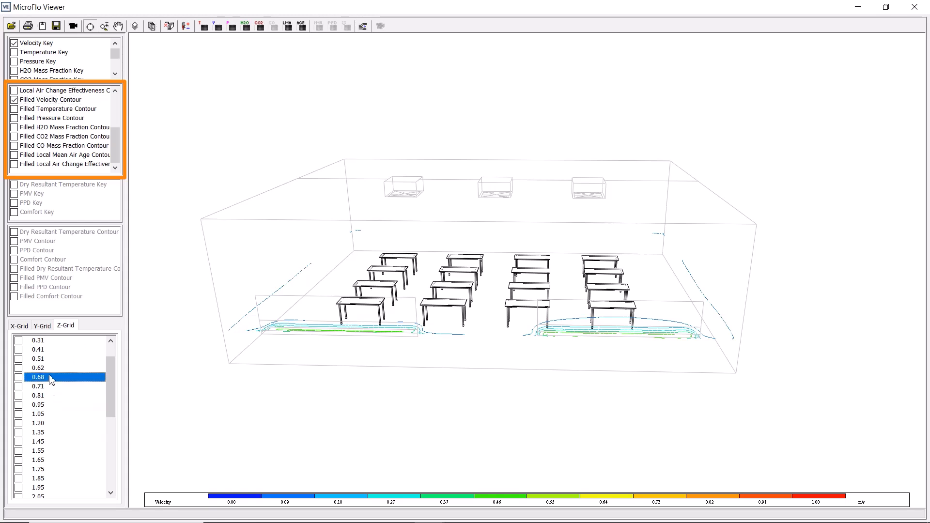
left_click(38, 349)
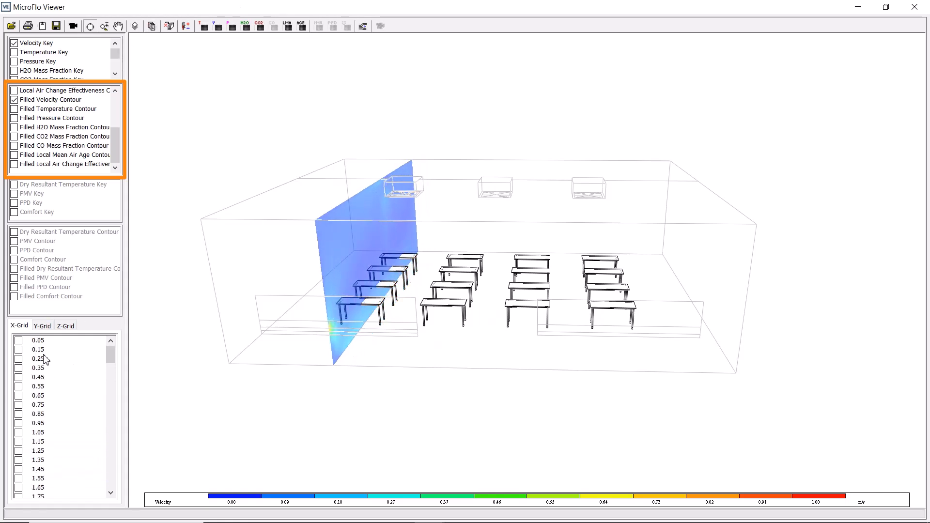
left_click(15, 99)
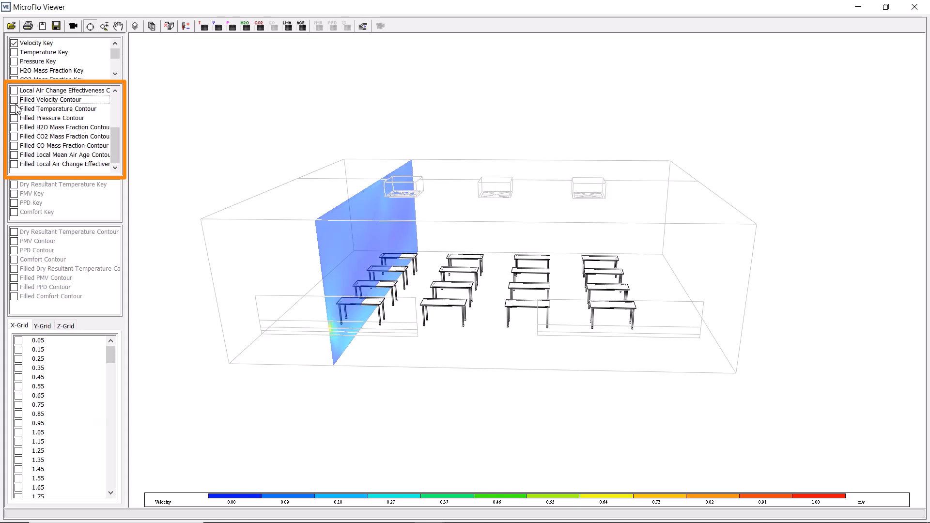
Switch the slice to filled temperature, then filled pressure contours
left_click(14, 109)
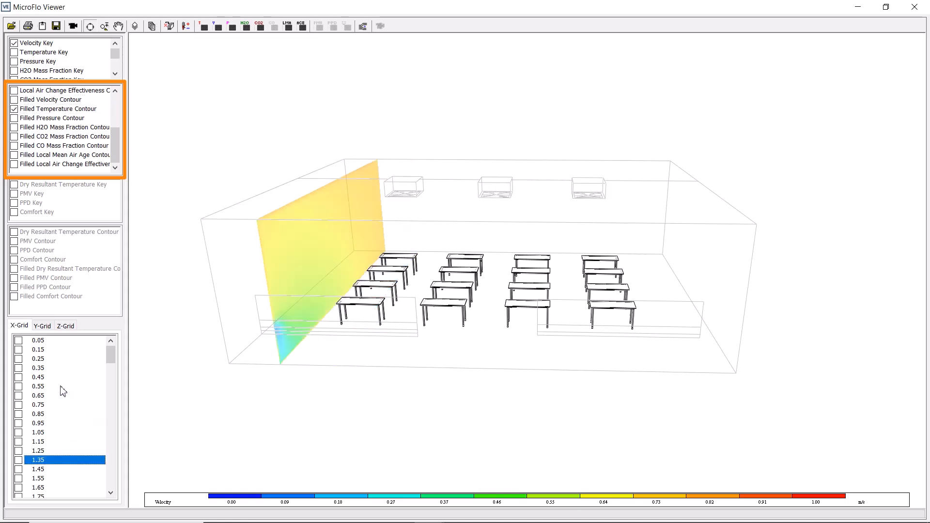
left_click(37, 488)
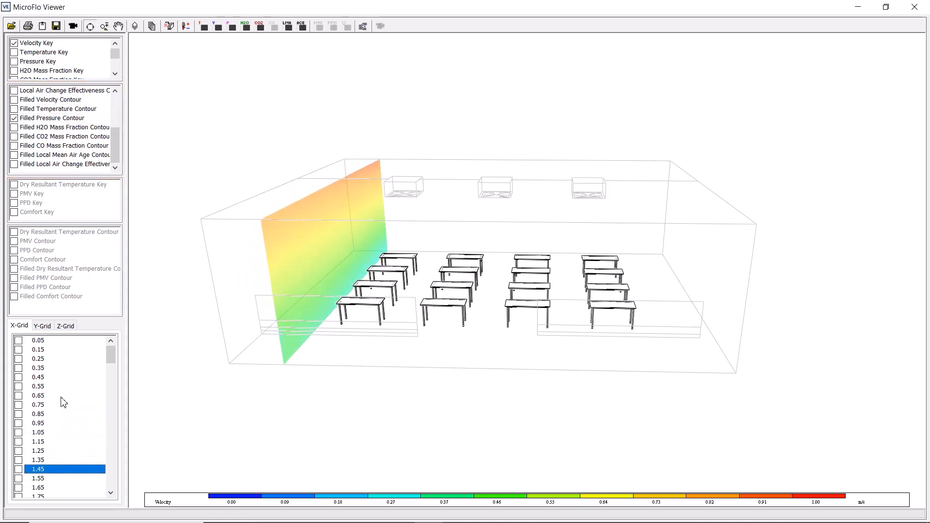
left_click(15, 61)
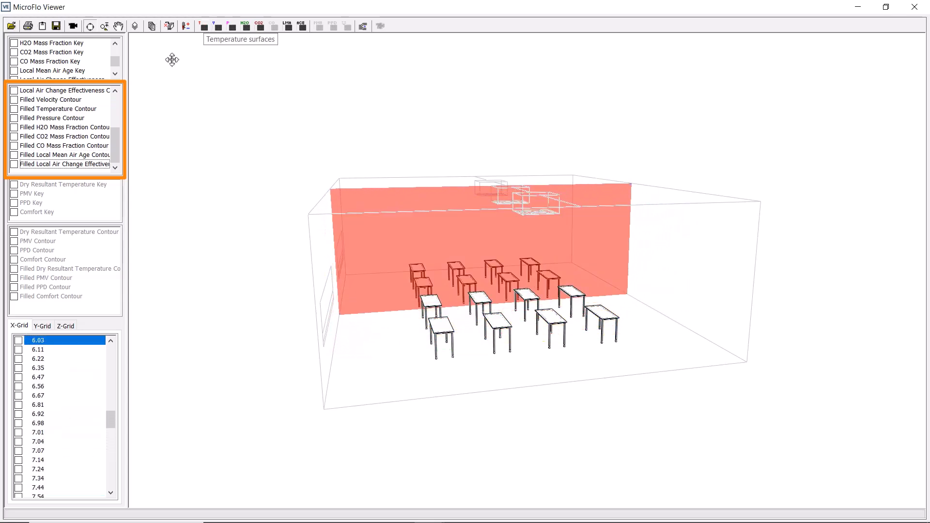
Display 3D temperature surfaces with the 18–29 °C key, orbit, then hide them
left_click(39, 396)
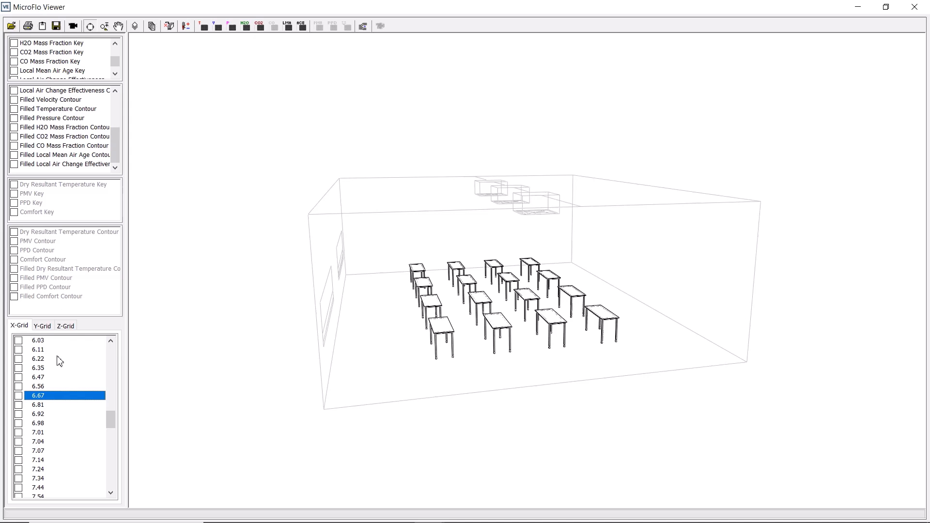
mouse_move(64, 344)
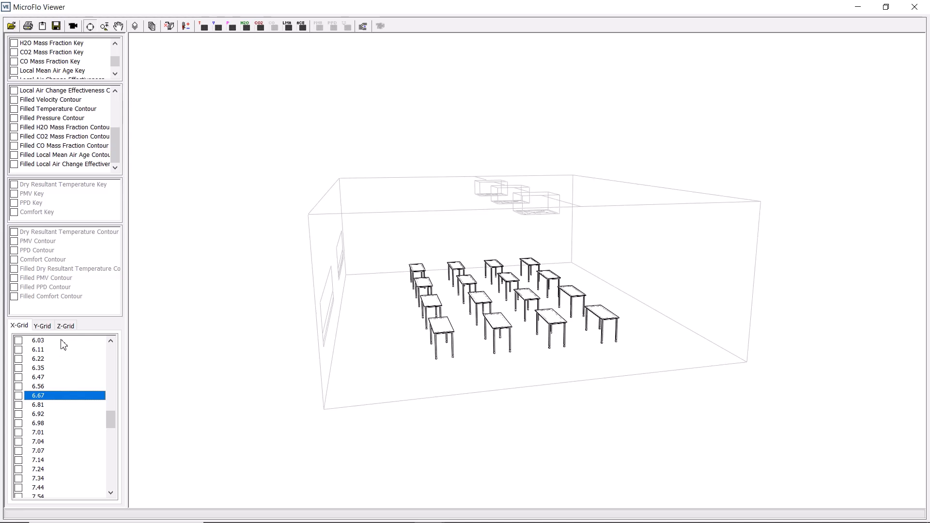
mouse_move(55, 396)
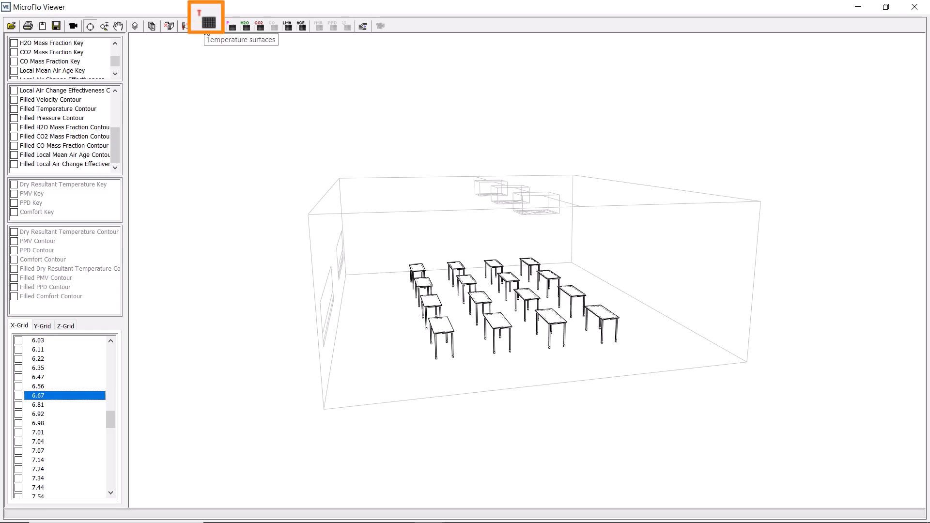
left_click(206, 15)
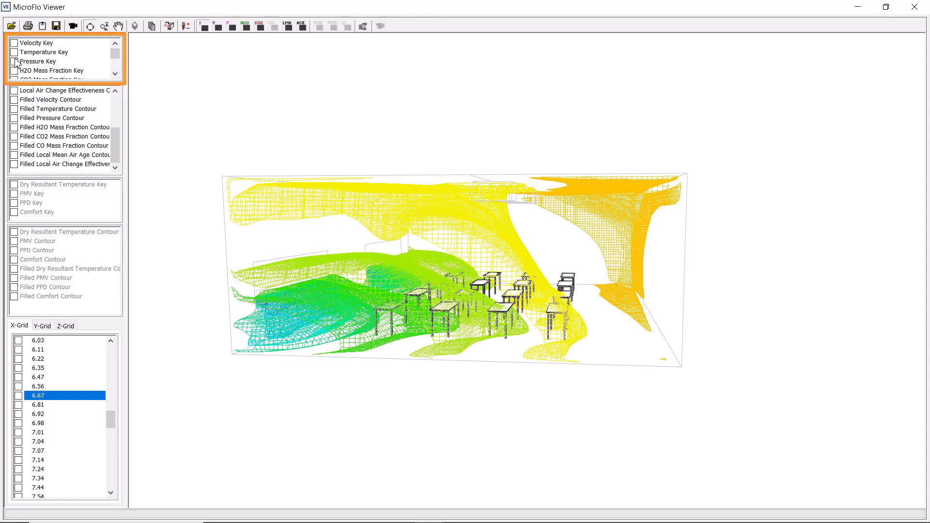
left_click(14, 52)
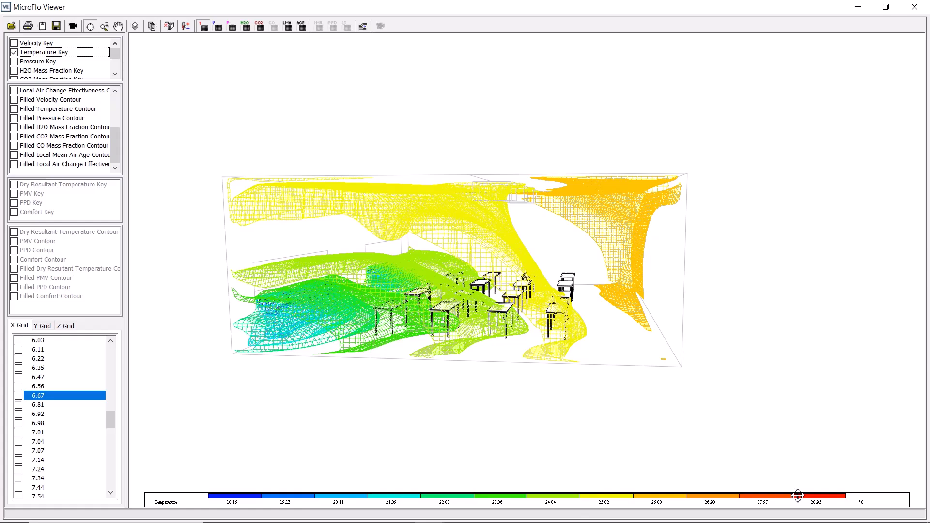
left_click_drag(798, 495, 348, 356)
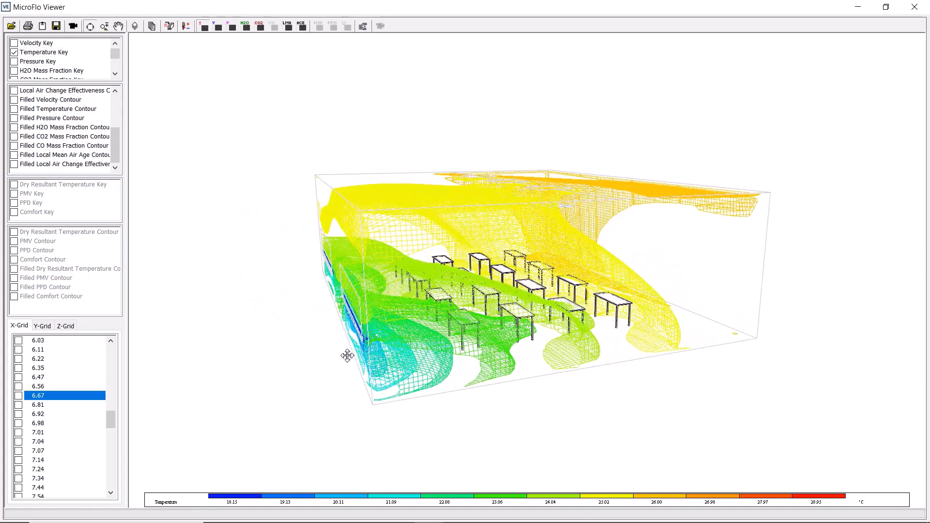
left_click(215, 25)
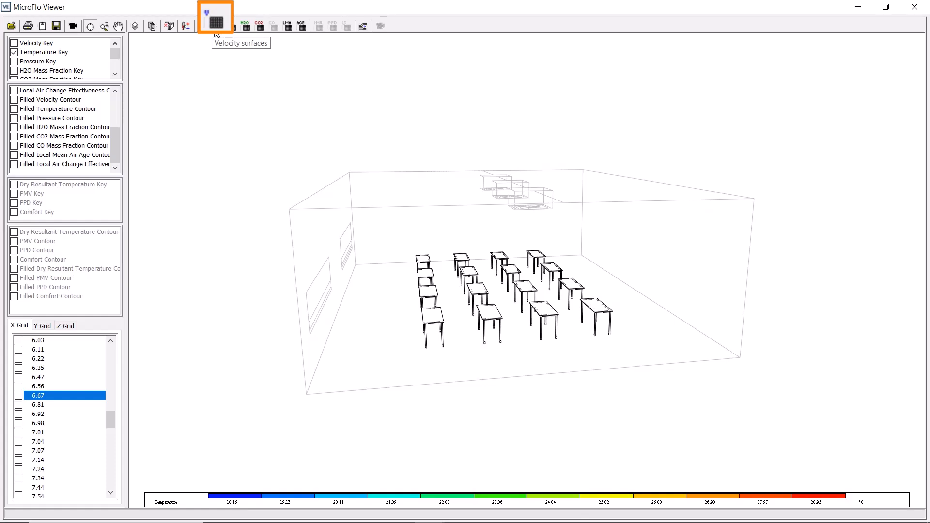
Briefly show velocity surfaces, then display local mean air age surfaces and orbit
left_click(215, 16)
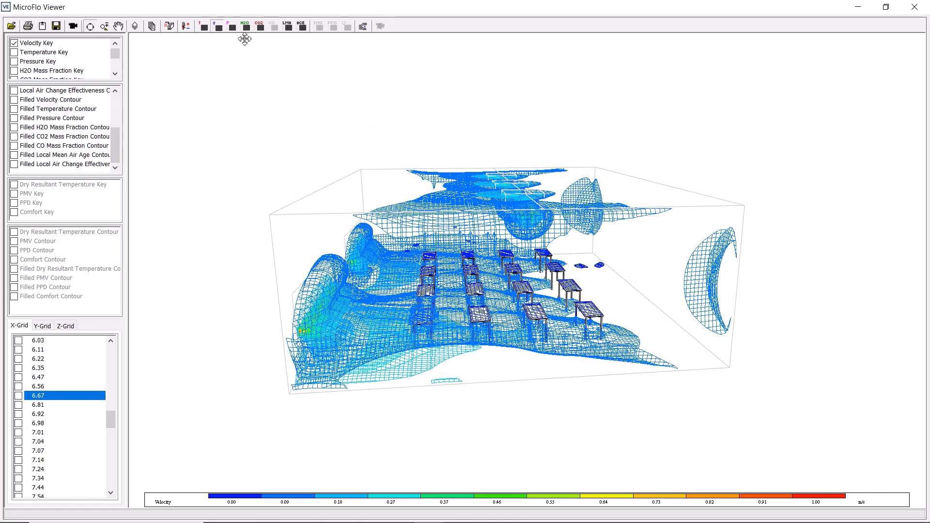
left_click(218, 25)
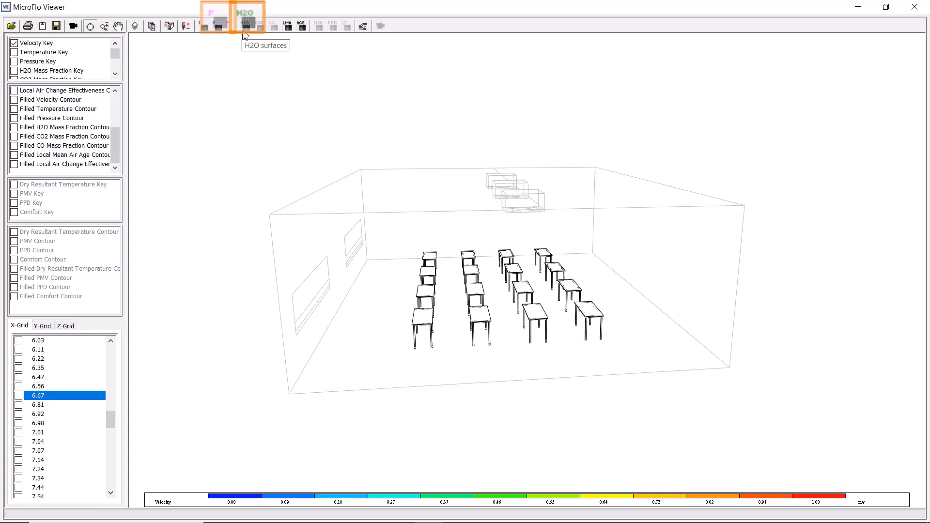
mouse_move(275, 26)
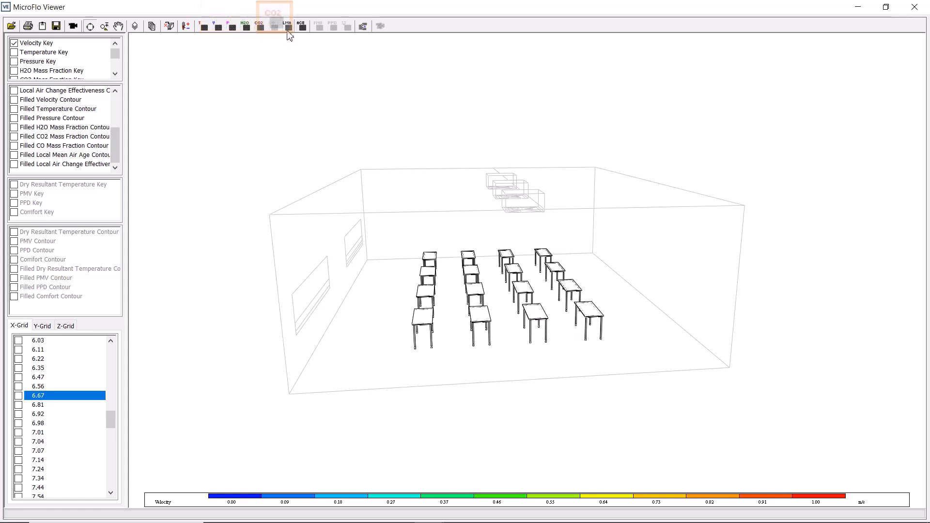
left_click(287, 25)
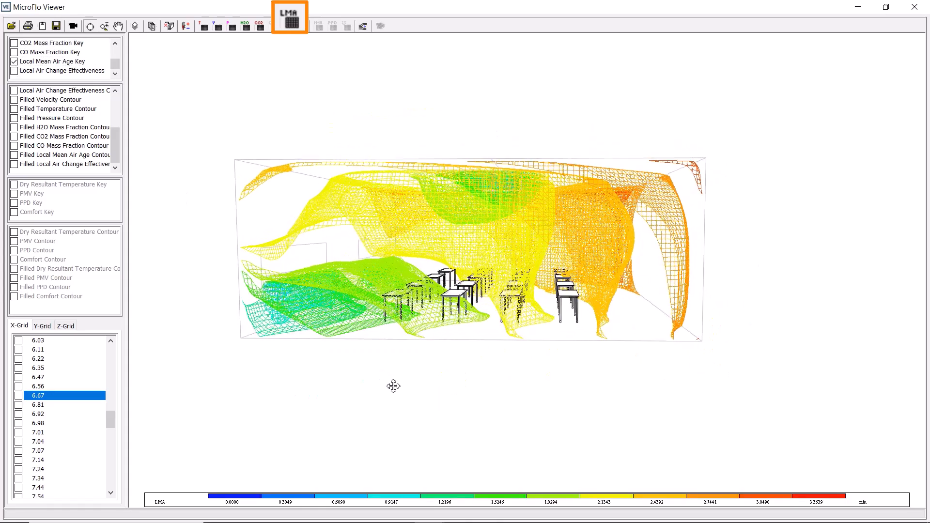
left_click_drag(393, 386, 688, 207)
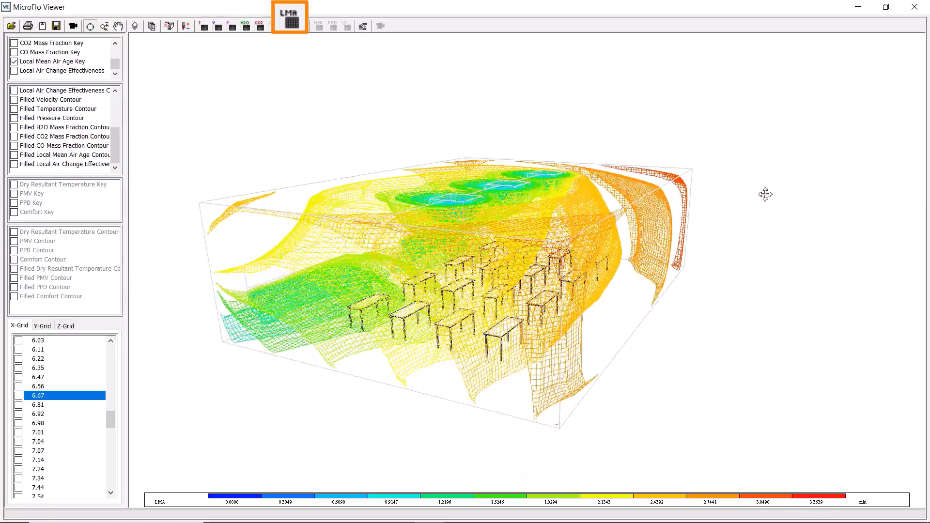
left_click_drag(765, 194, 440, 364)
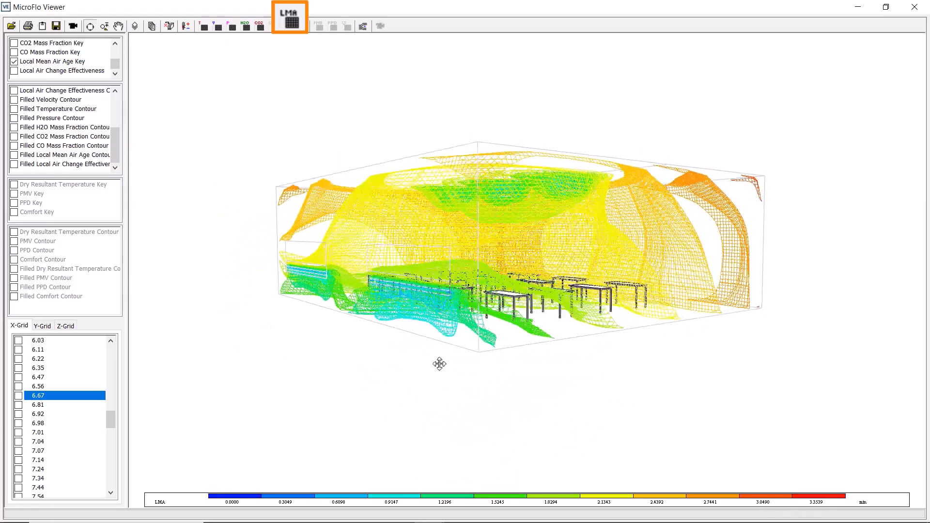